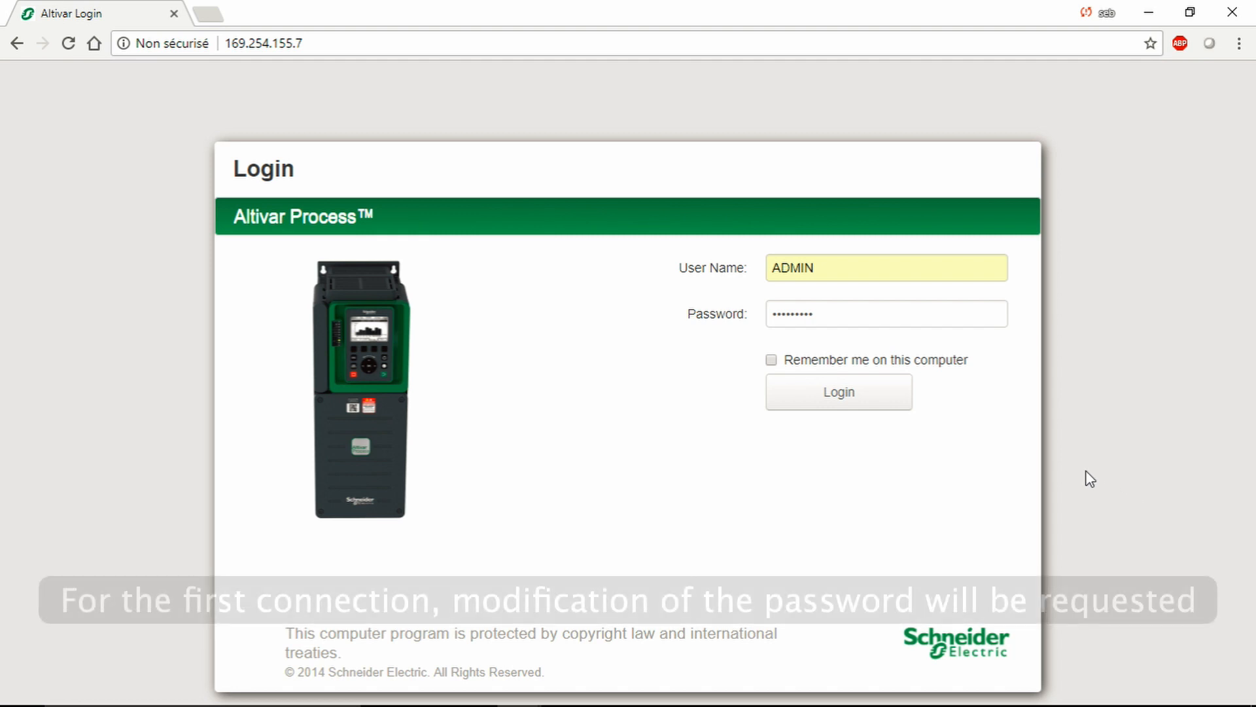
- Log in as admin and accept the unanticipated equipment operation warning
{"action": "left_click", "coordinate": [838, 392]}
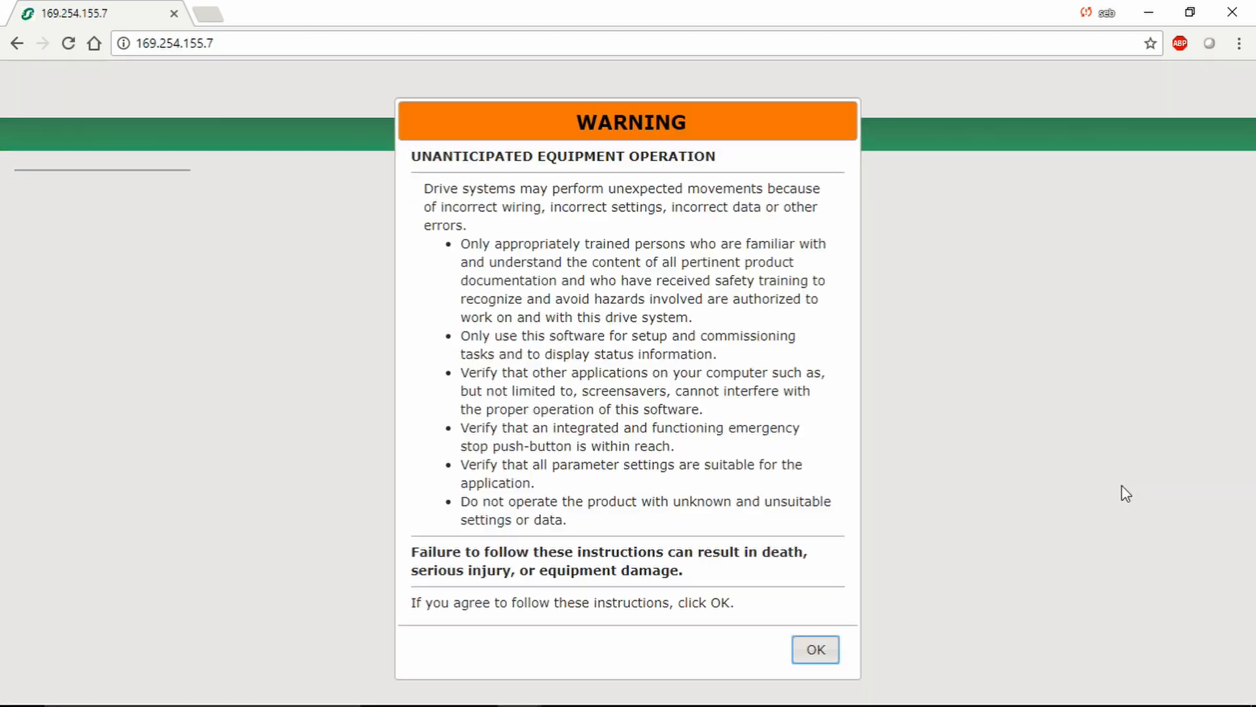
{"action": "left_click", "coordinate": [816, 649]}
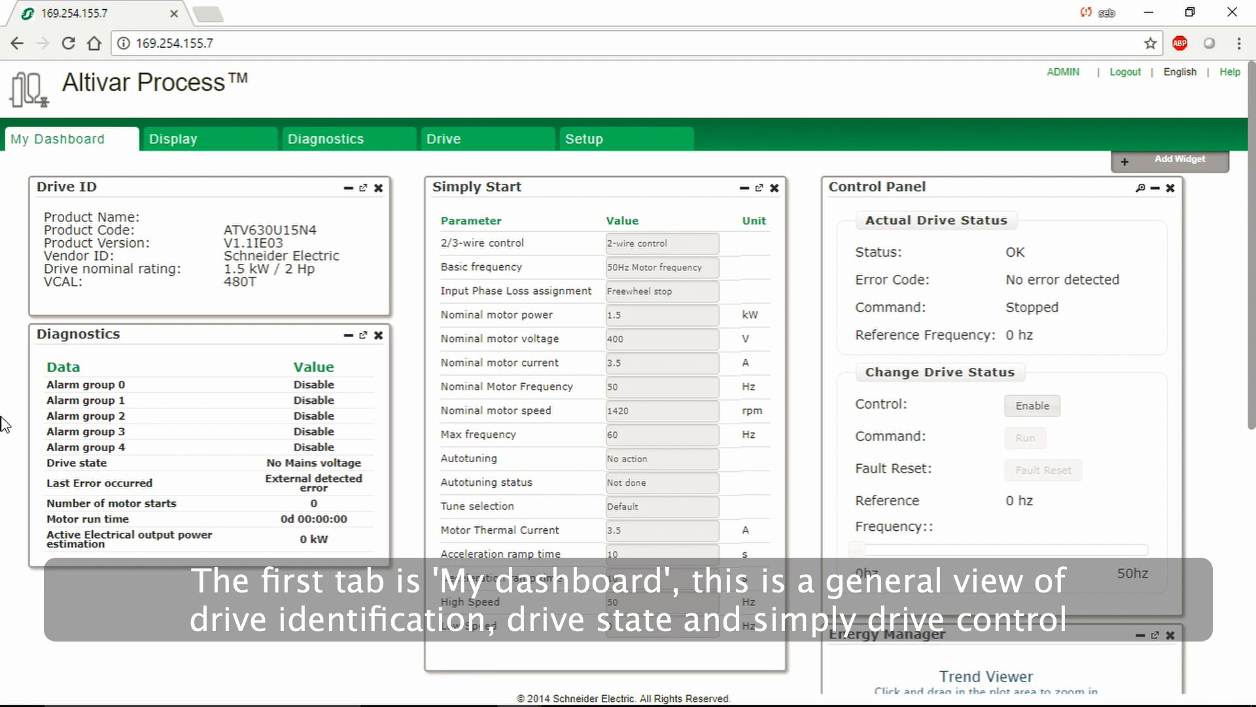
- Add Chart Viewer and Data Viewer widgets from the Add Widget list
{"action": "scroll", "scroll_direction": "down", "scroll_amount": 3}
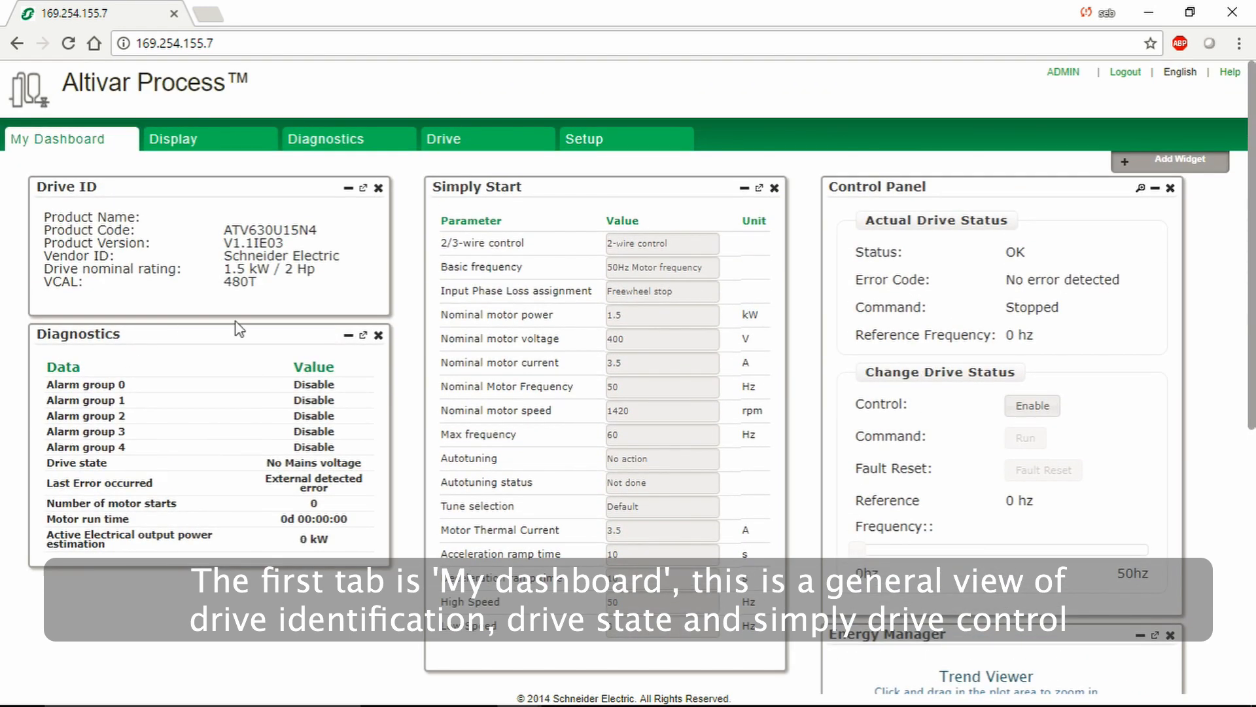
{"action": "left_click", "coordinate": [1170, 161]}
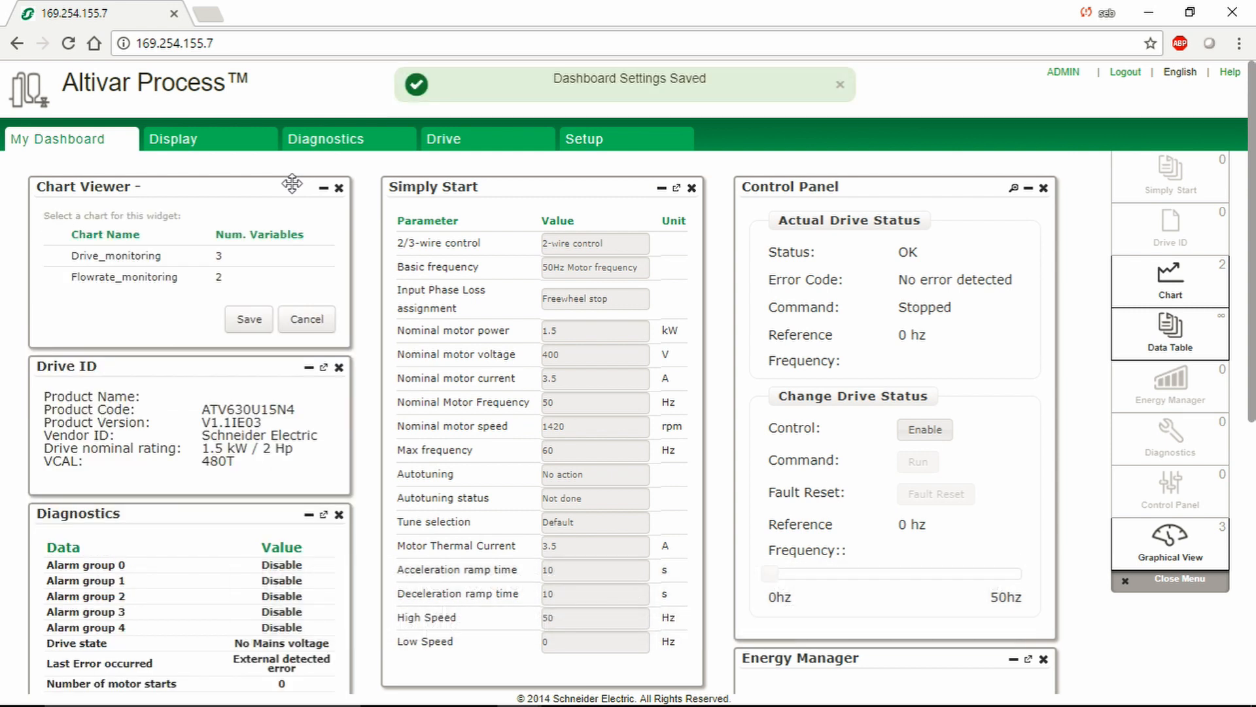
{"action": "left_click", "coordinate": [840, 85]}
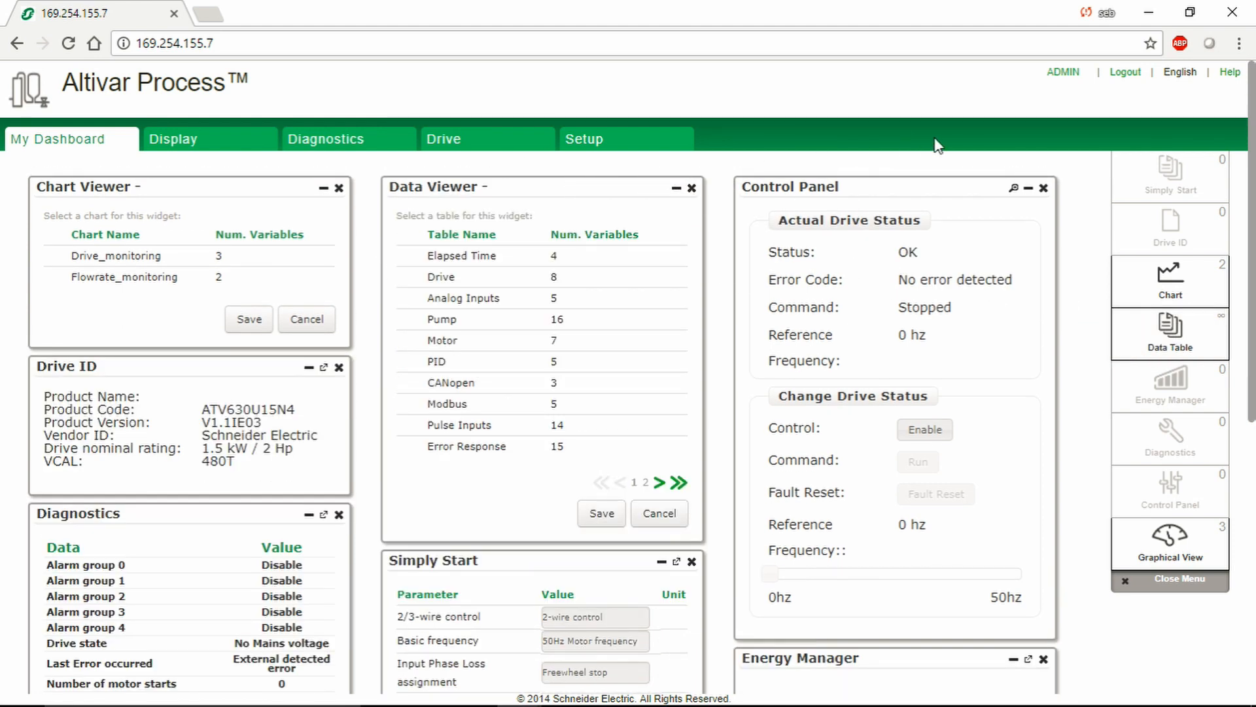
{"action": "mouse_move", "coordinate": [962, 175]}
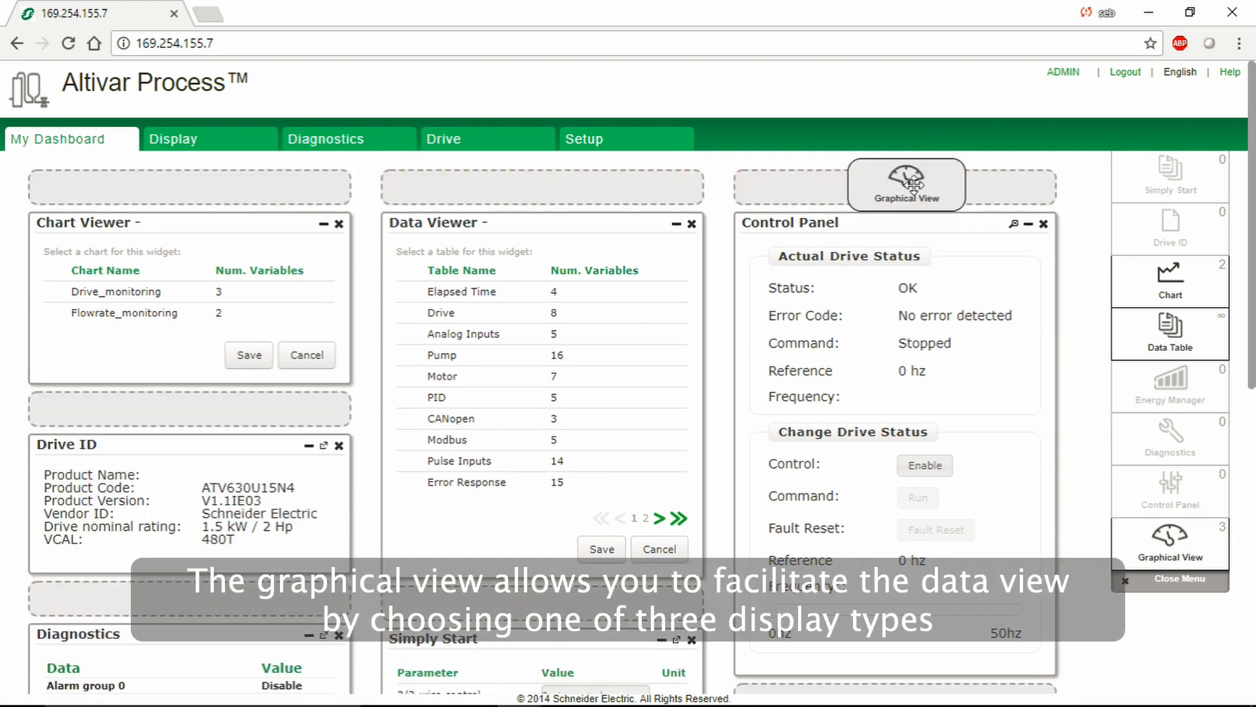
- Place a Graphical View widget, preview both gauge types, and choose Numeric Display
{"action": "left_click", "coordinate": [906, 185]}
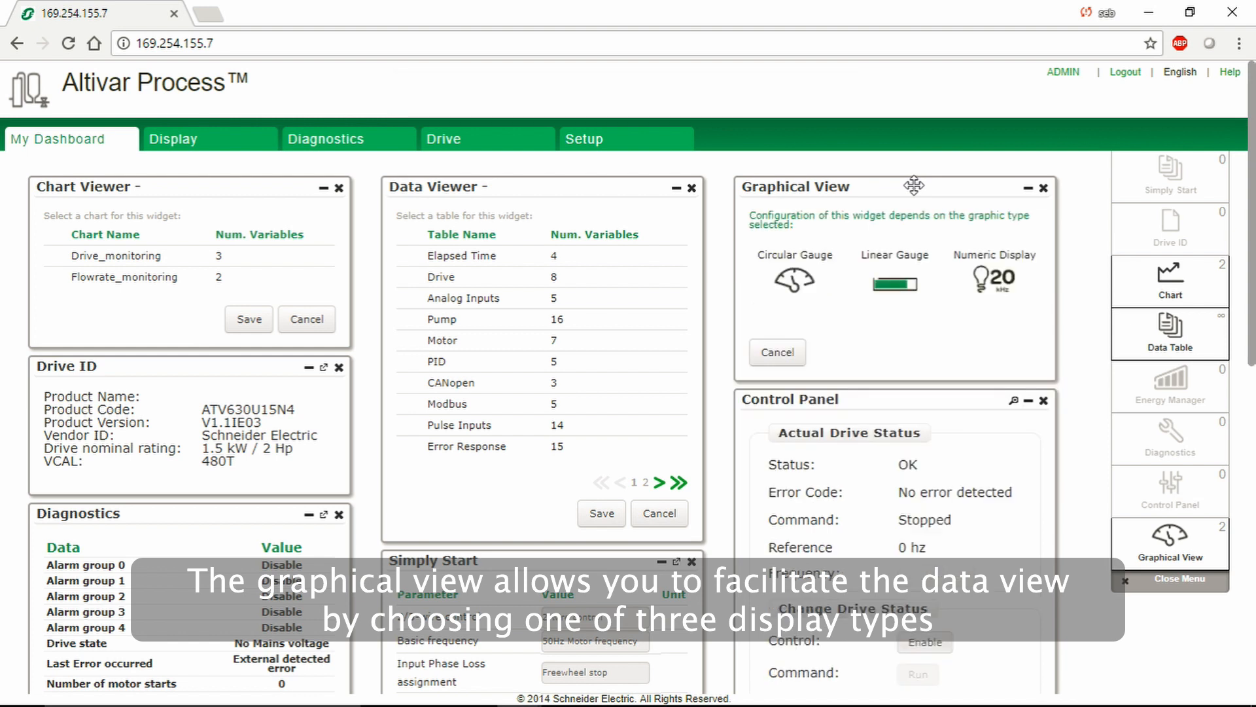
{"action": "left_click", "coordinate": [795, 279]}
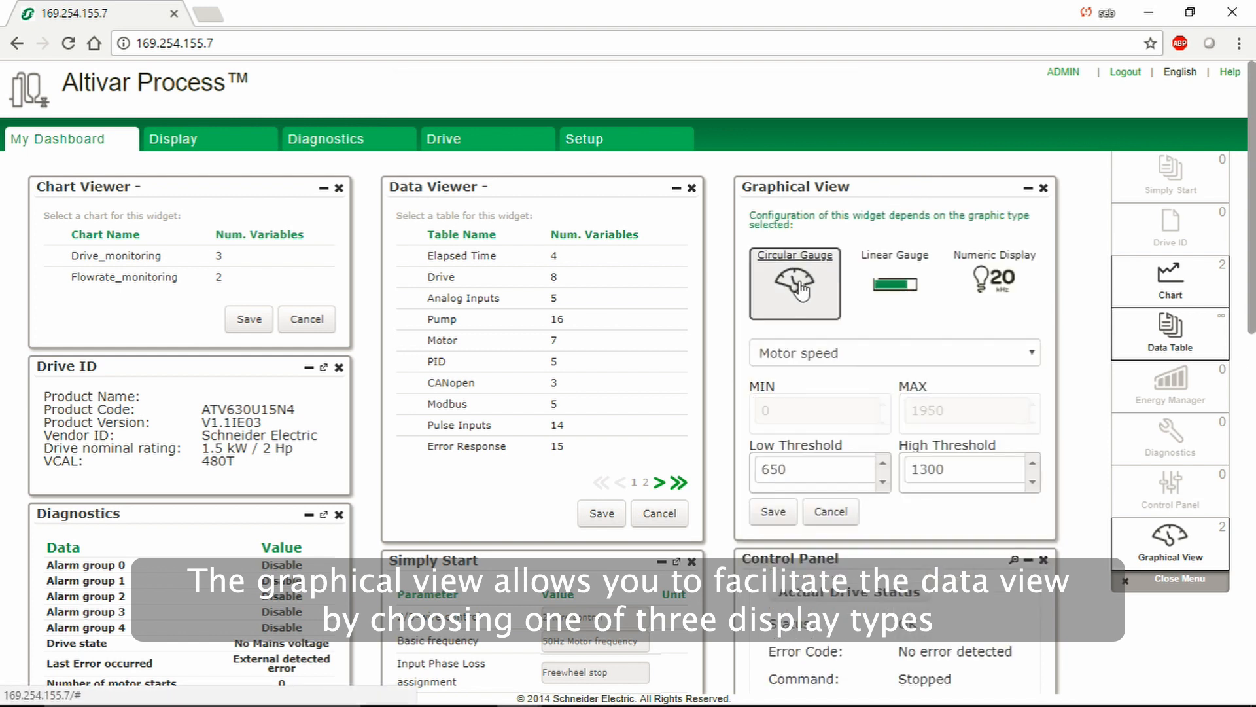
{"action": "left_click", "coordinate": [895, 284]}
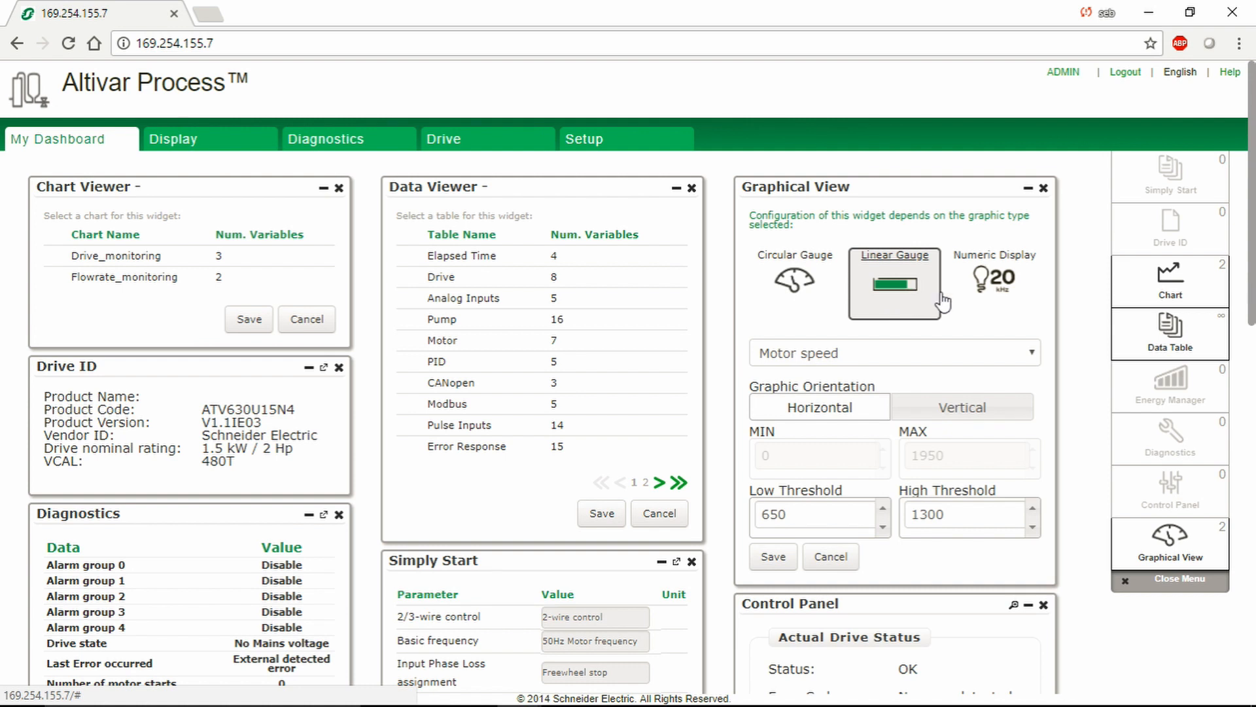
{"action": "left_click", "coordinate": [995, 281]}
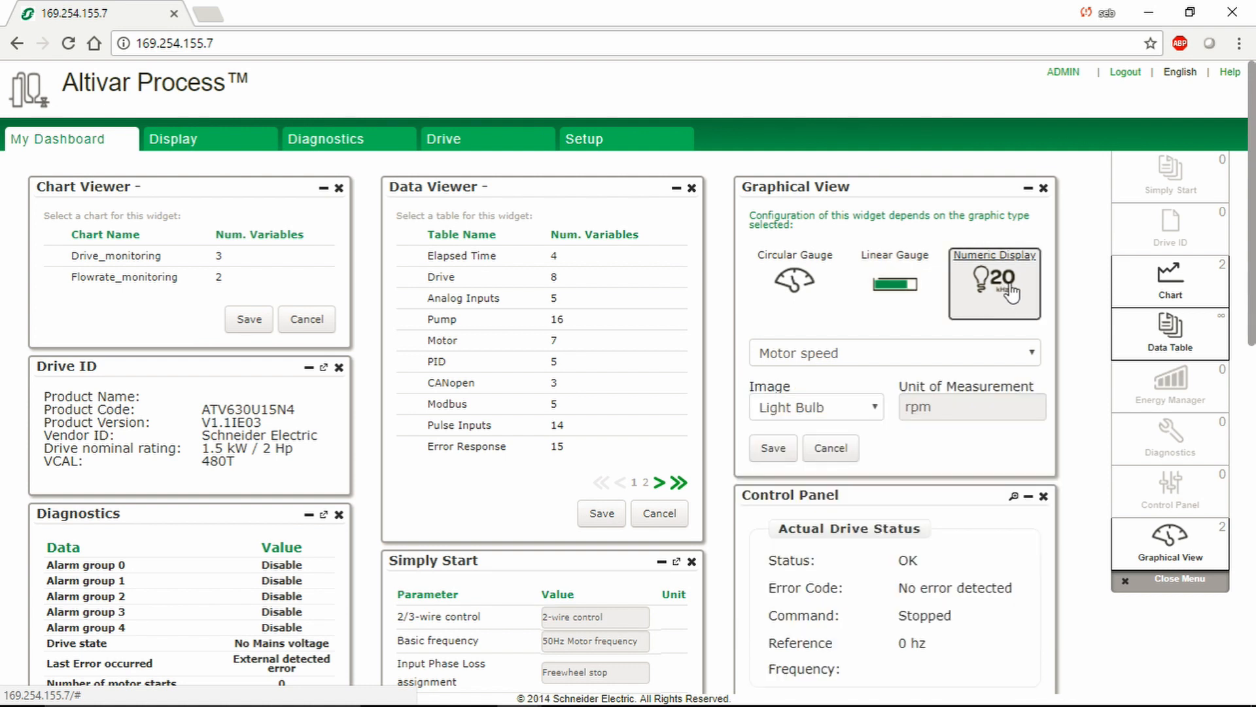
{"action": "mouse_move", "coordinate": [462, 87]}
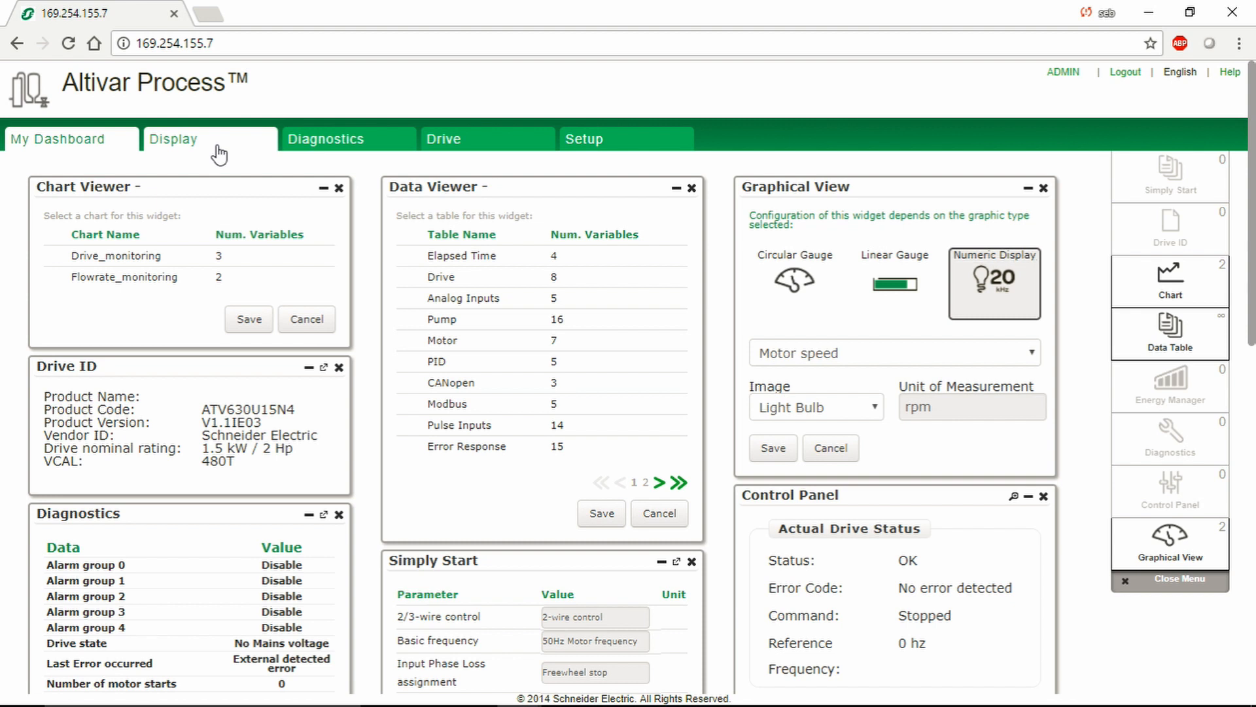
- Browse the Display tab's Elapsed Time, Drive and Analog Inputs tables
{"action": "left_click", "coordinate": [173, 138]}
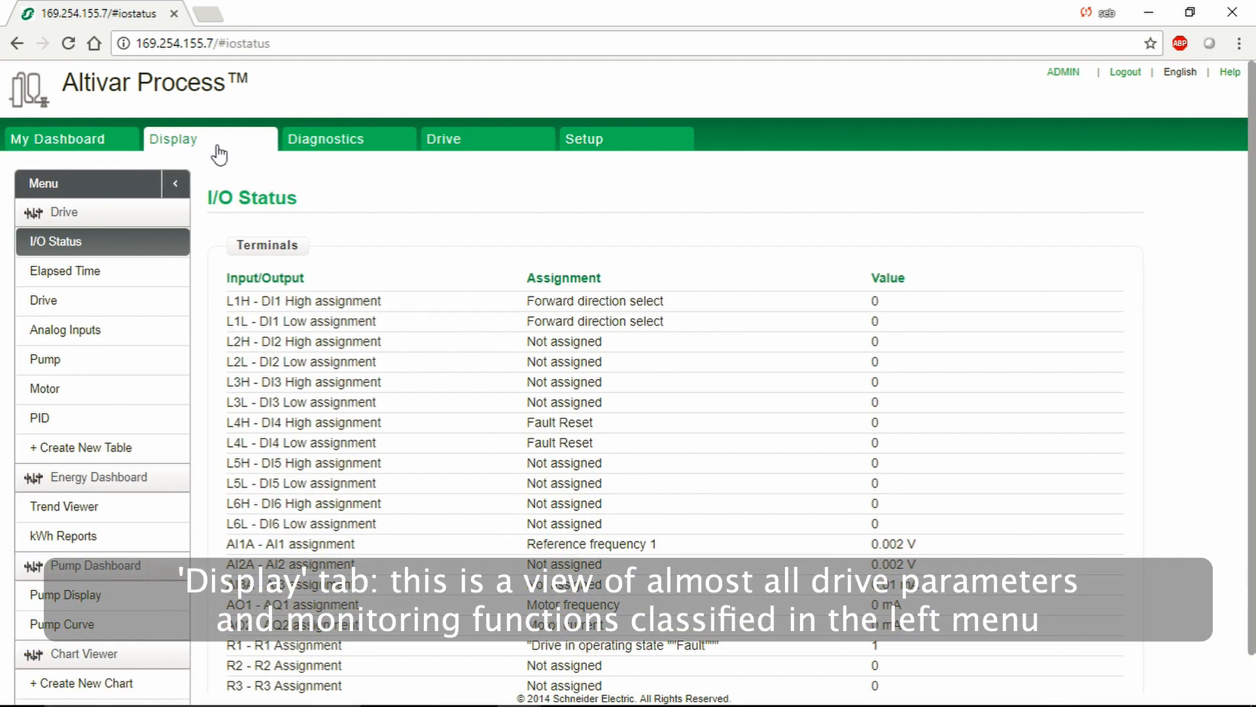
{"action": "mouse_move", "coordinate": [5, 246]}
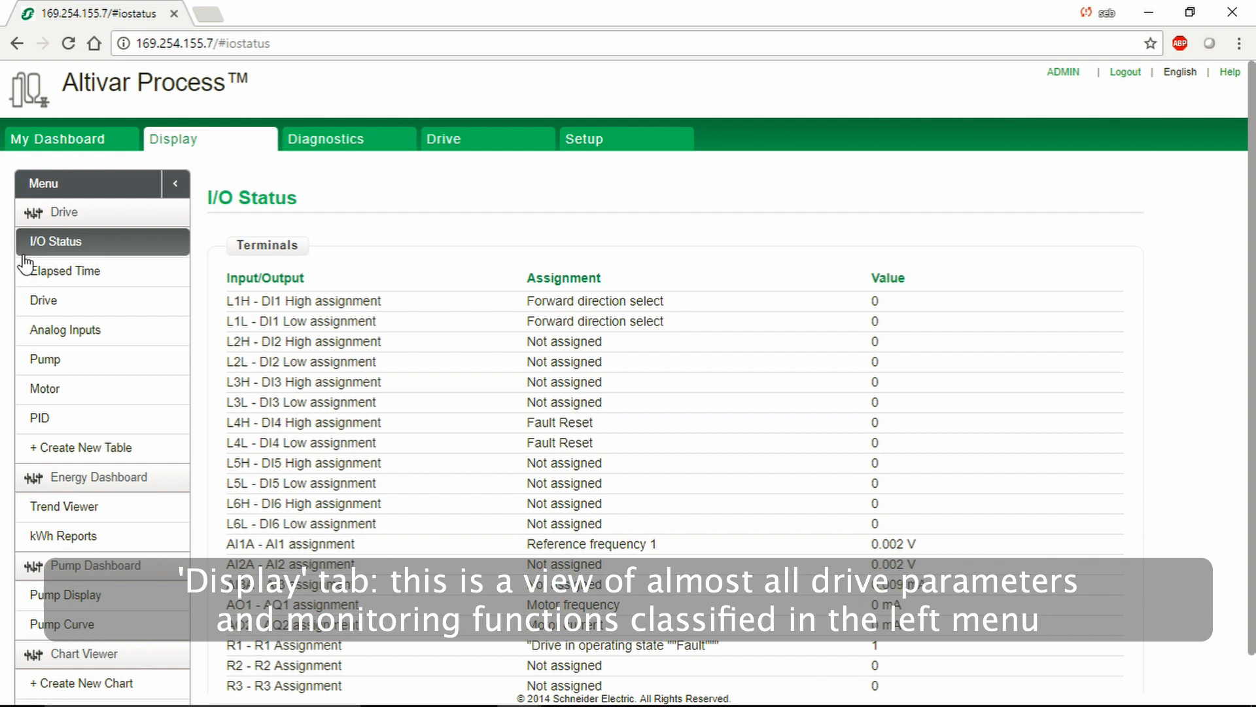
{"action": "left_click", "coordinate": [68, 271]}
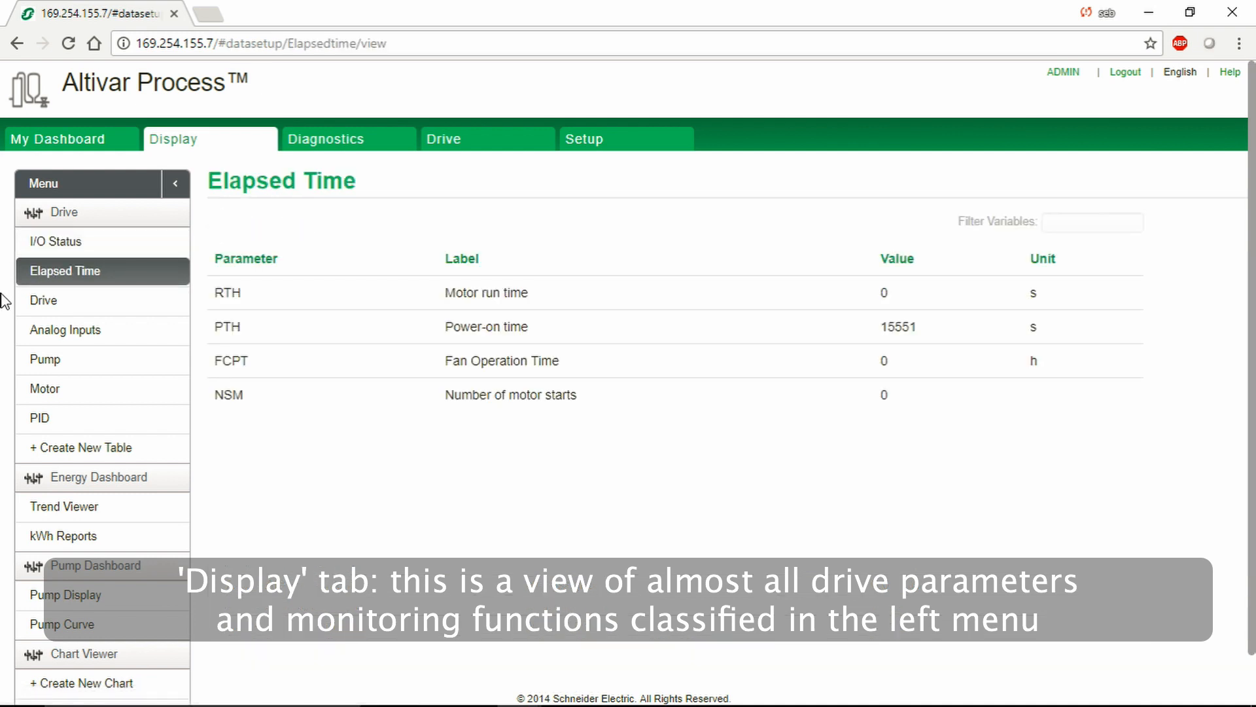
{"action": "left_click", "coordinate": [44, 301]}
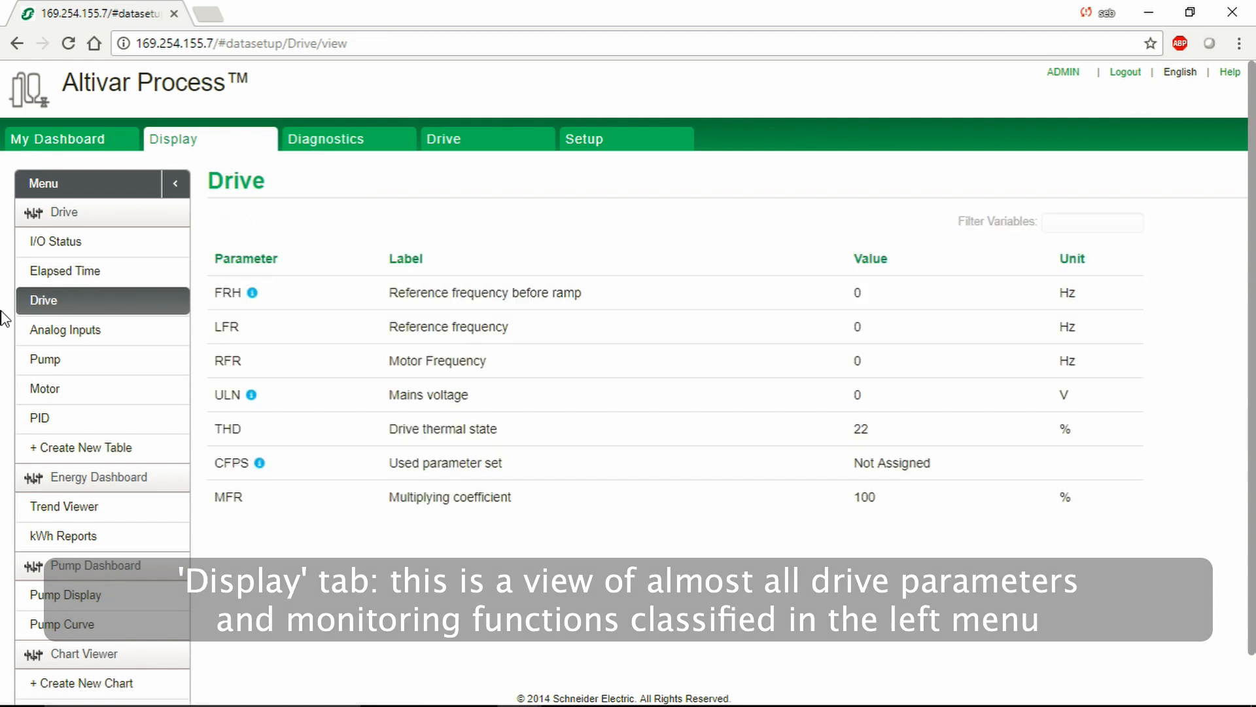
{"action": "left_click", "coordinate": [66, 329]}
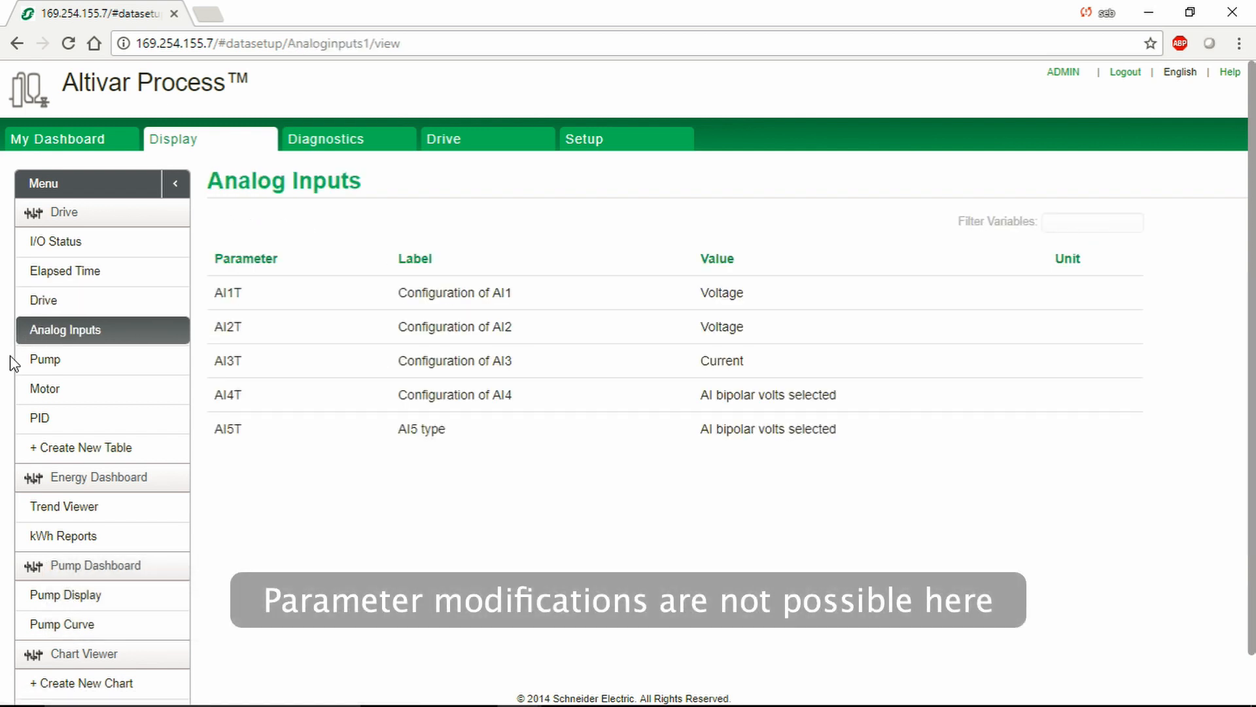
- Review the Pump, Motor and PID tables, then show Diagnostics active warnings
{"action": "left_click", "coordinate": [45, 359]}
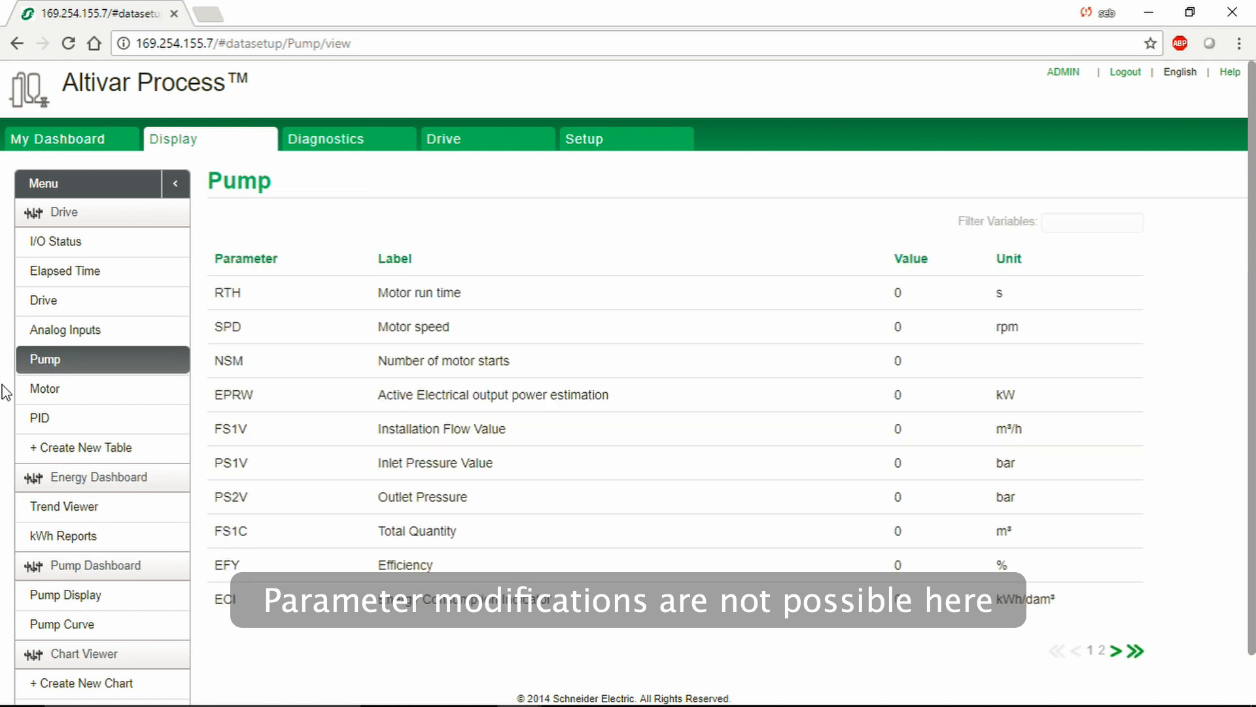
{"action": "left_click", "coordinate": [45, 389]}
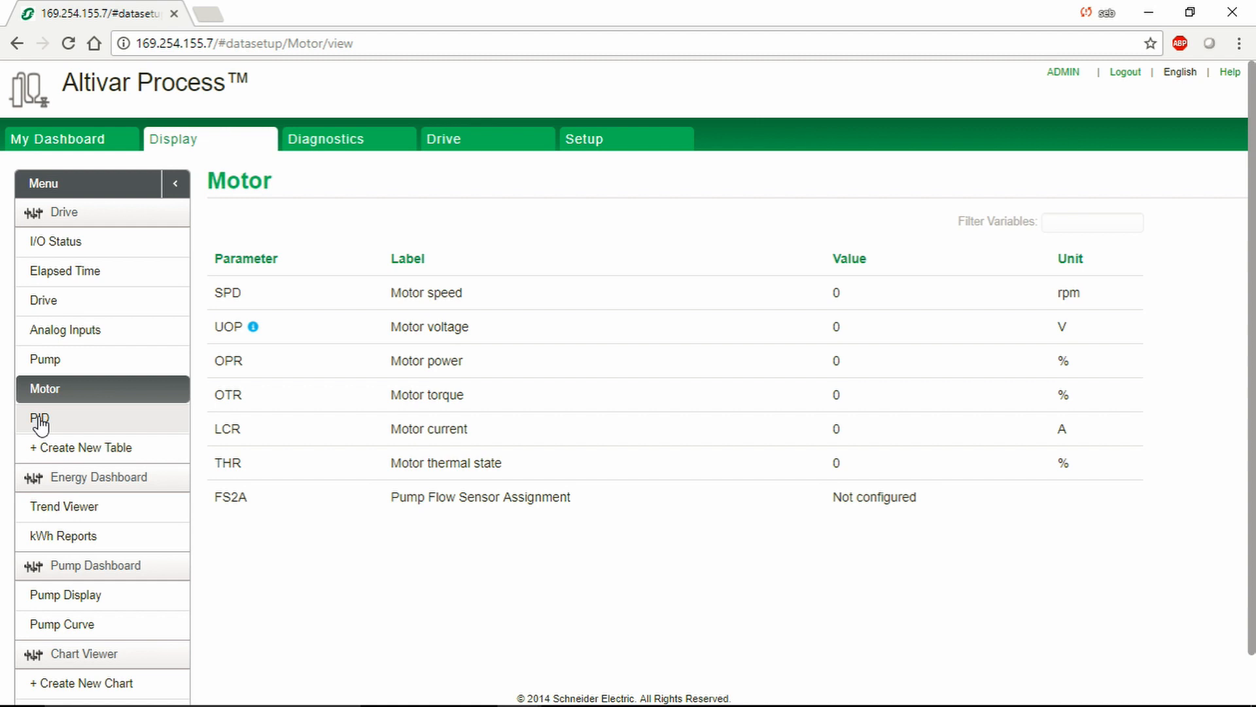
{"action": "left_click", "coordinate": [41, 418]}
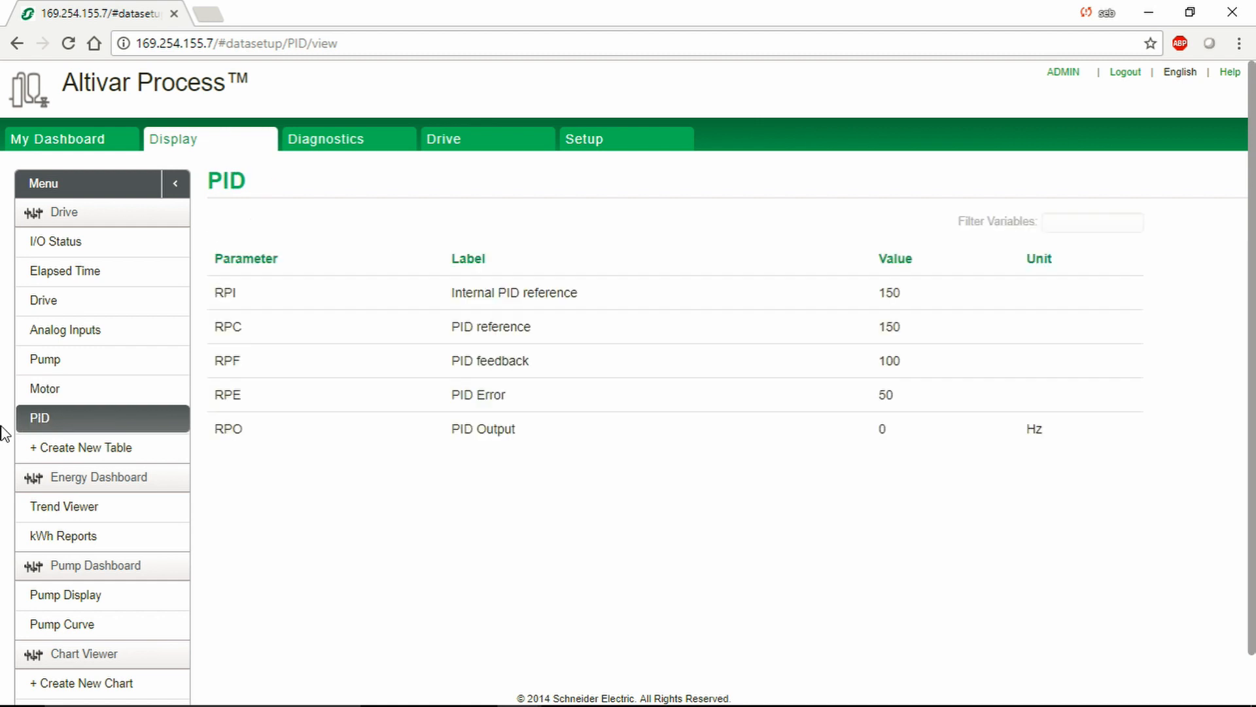
{"action": "left_click", "coordinate": [327, 139]}
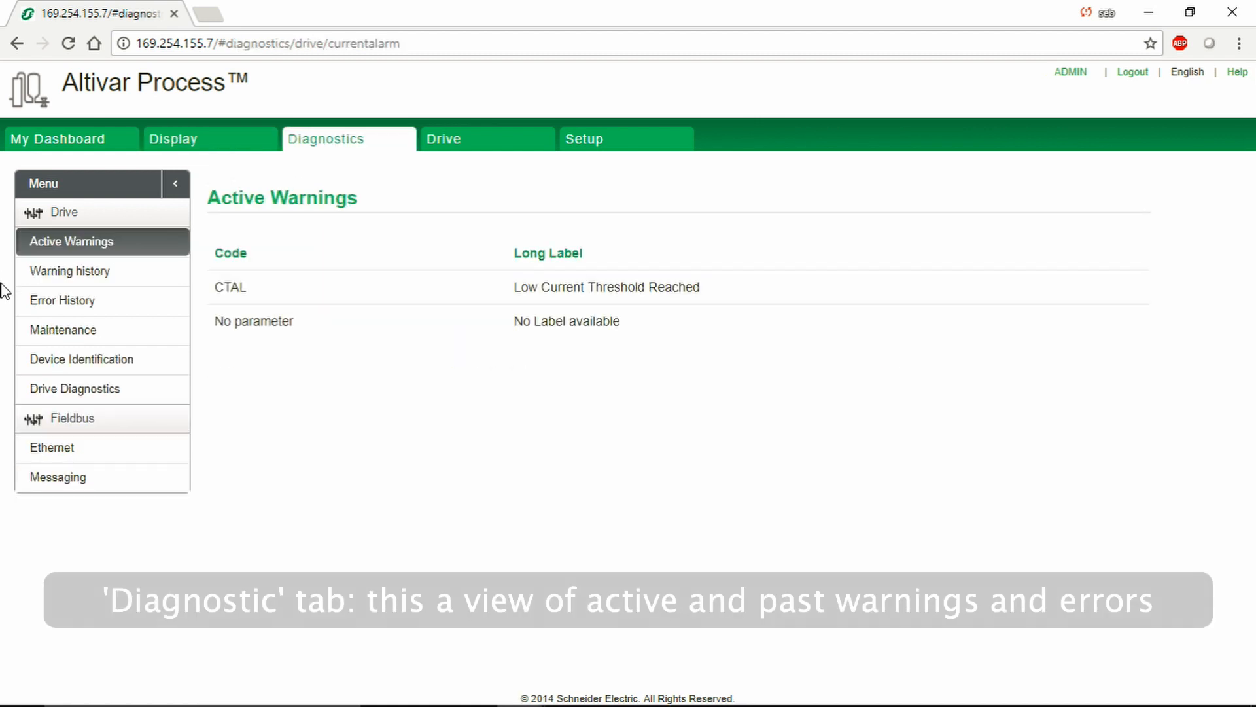
- View warning history, error history, maintenance notes and device identification
{"action": "left_click", "coordinate": [70, 271]}
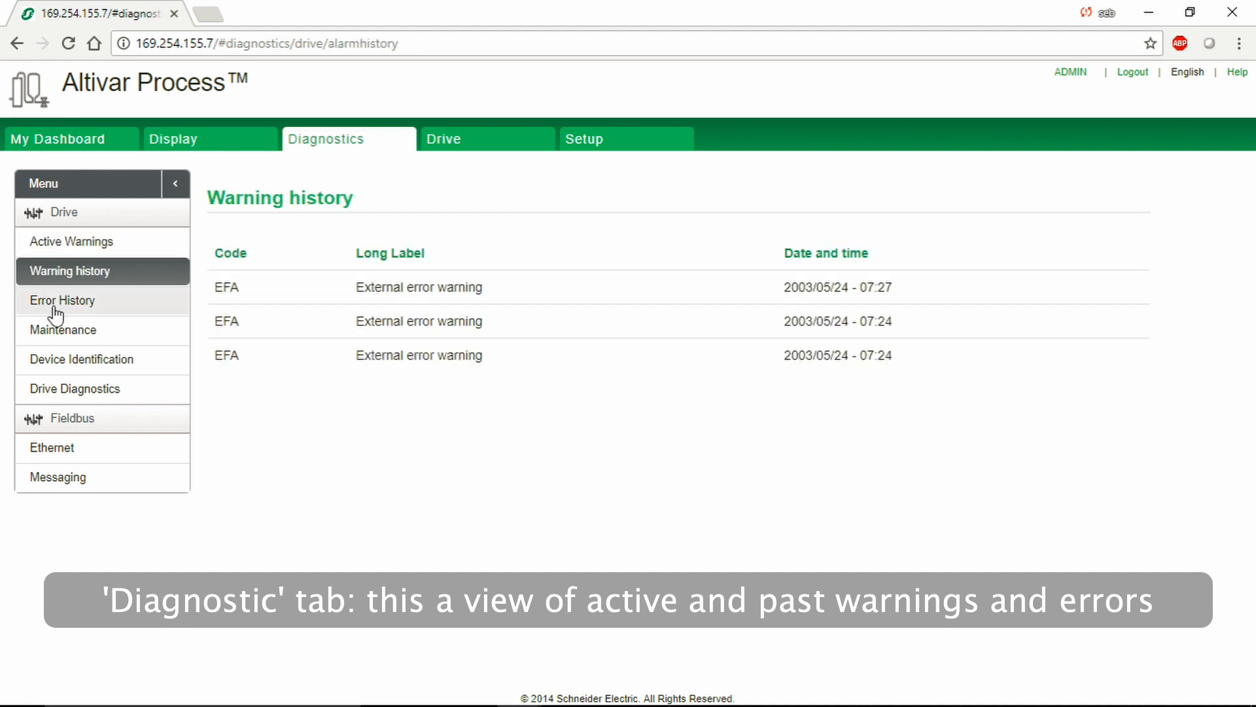
{"action": "left_click", "coordinate": [63, 300]}
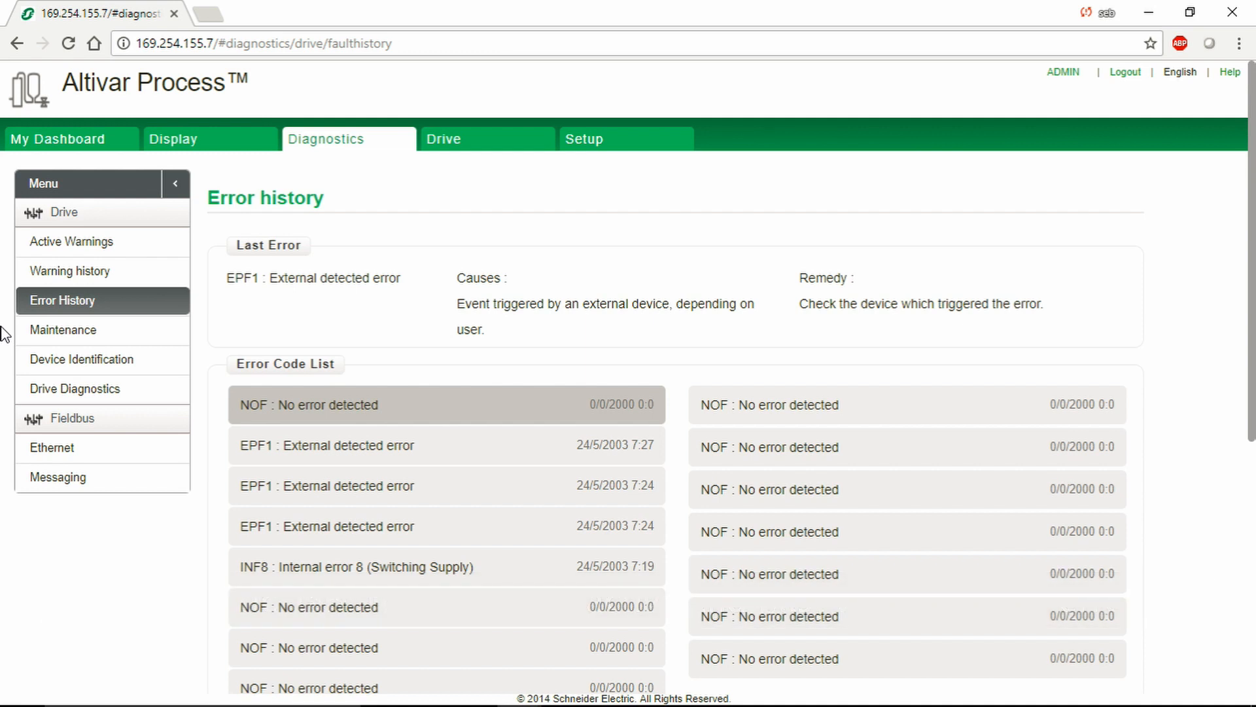
{"action": "left_click", "coordinate": [64, 329]}
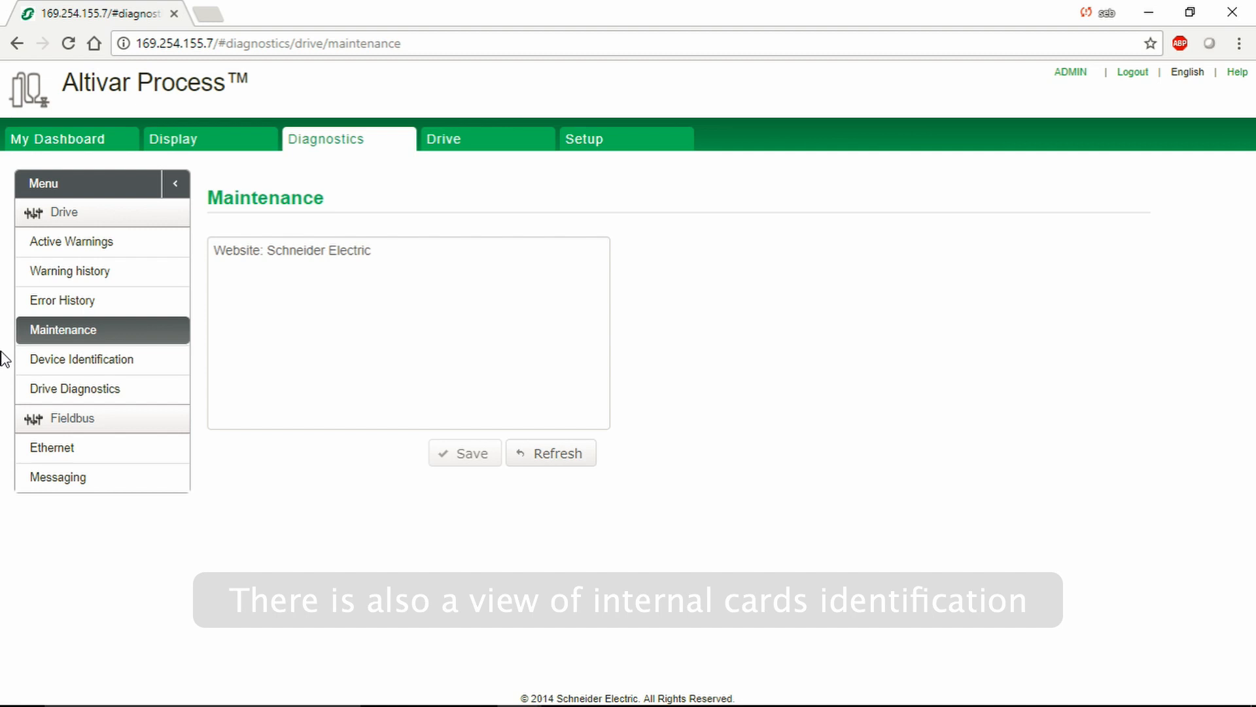
{"action": "left_click", "coordinate": [82, 359]}
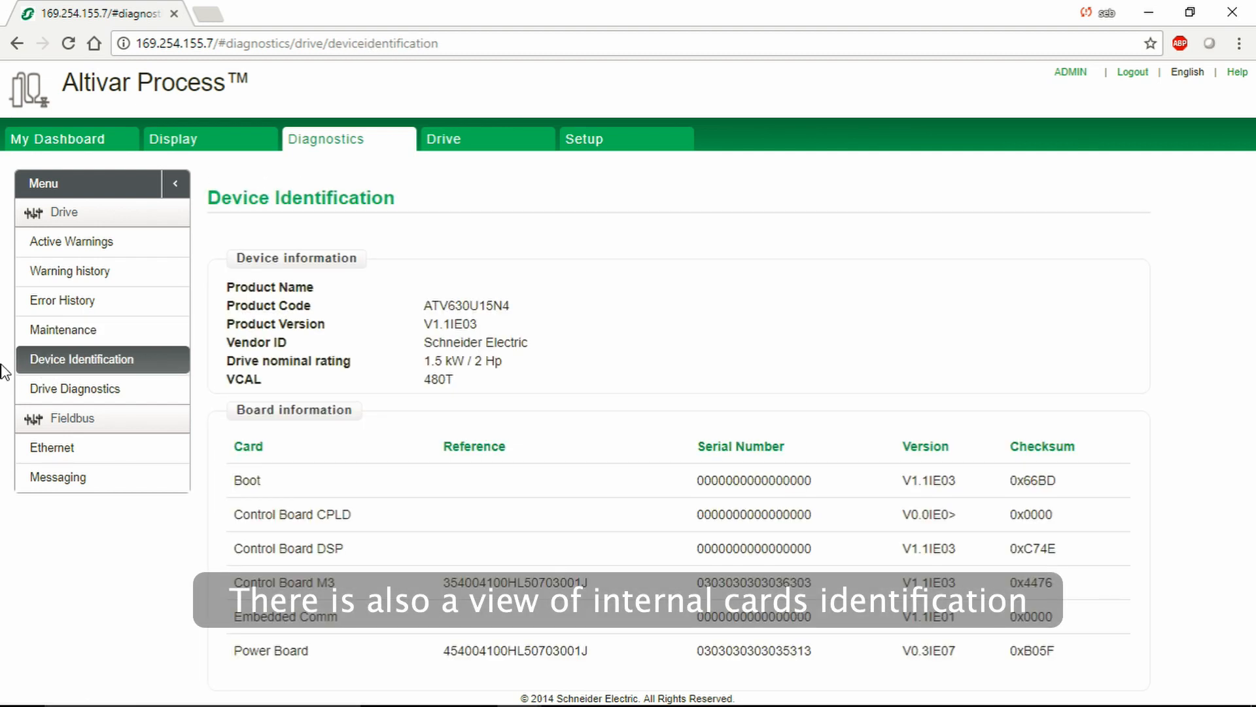
- Check the Drive Diagnostics tests, Ethernet status and fieldbus Messaging diagnostics
{"action": "left_click", "coordinate": [75, 388]}
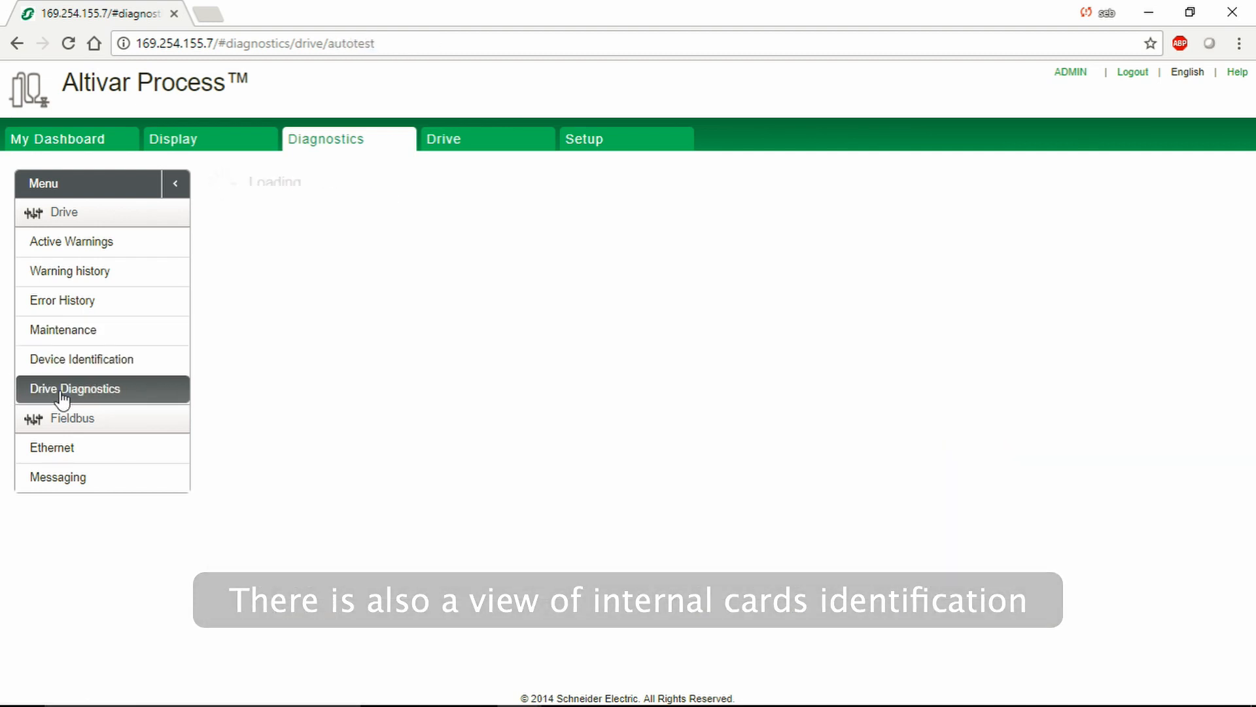
{"action": "left_click", "coordinate": [75, 389]}
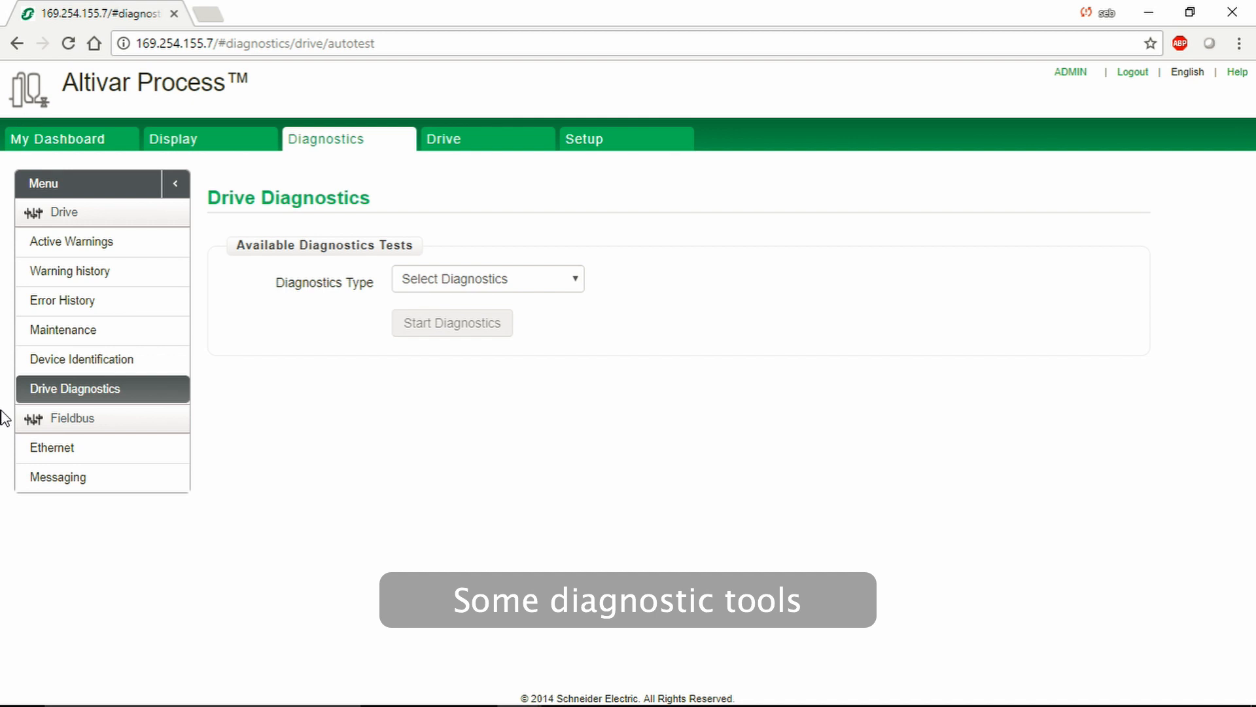
{"action": "left_click", "coordinate": [52, 448]}
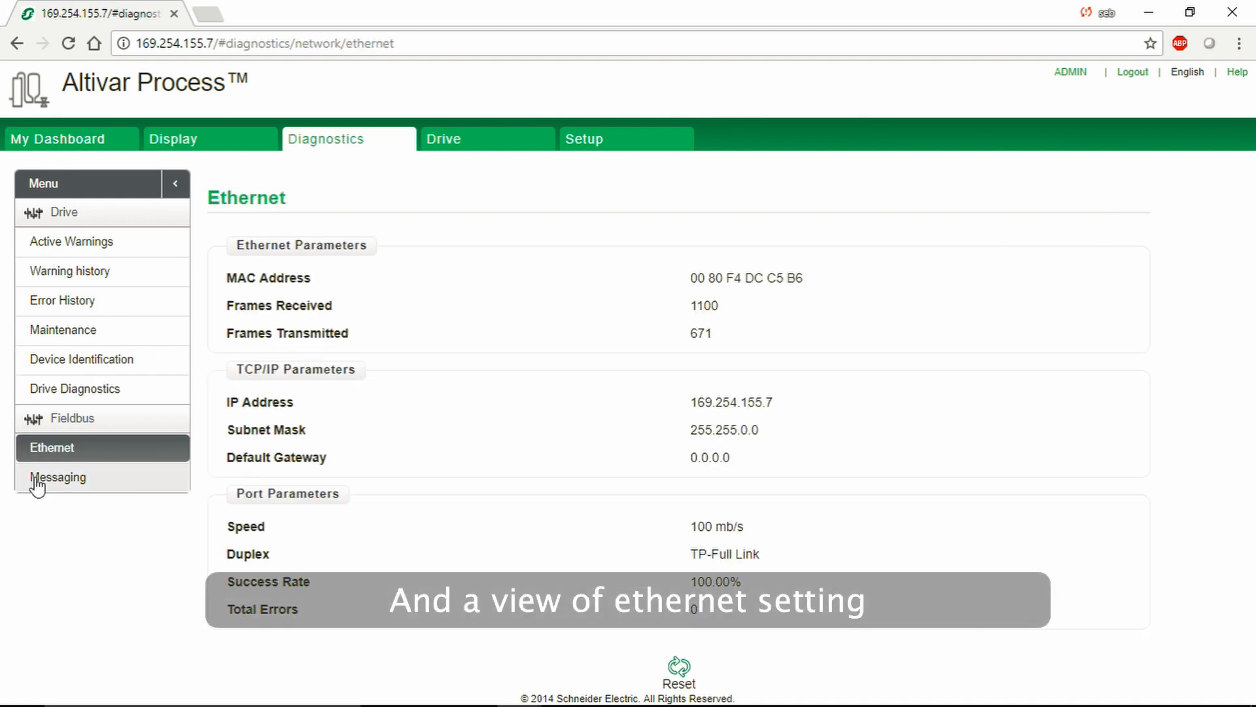
{"action": "left_click", "coordinate": [59, 477]}
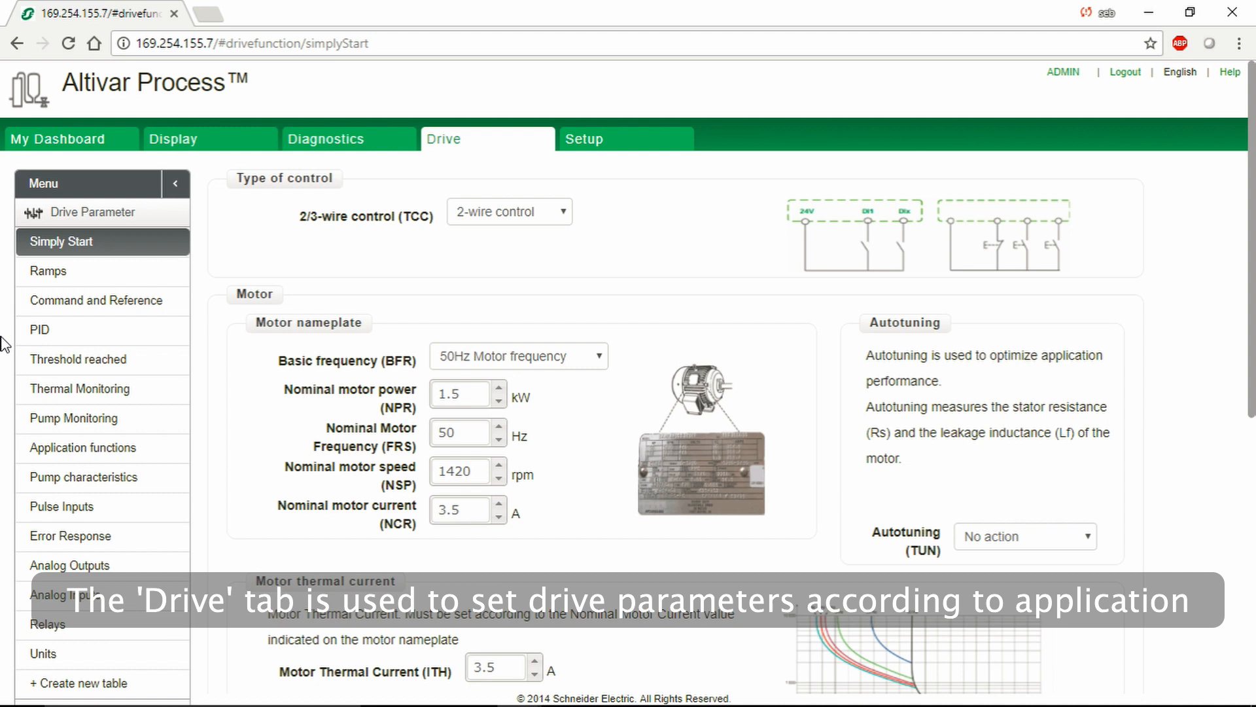
- Scroll through Simply Start, then open the Ramps parameters and scroll through them
{"action": "scroll", "scroll_direction": "down", "scroll_amount": 3}
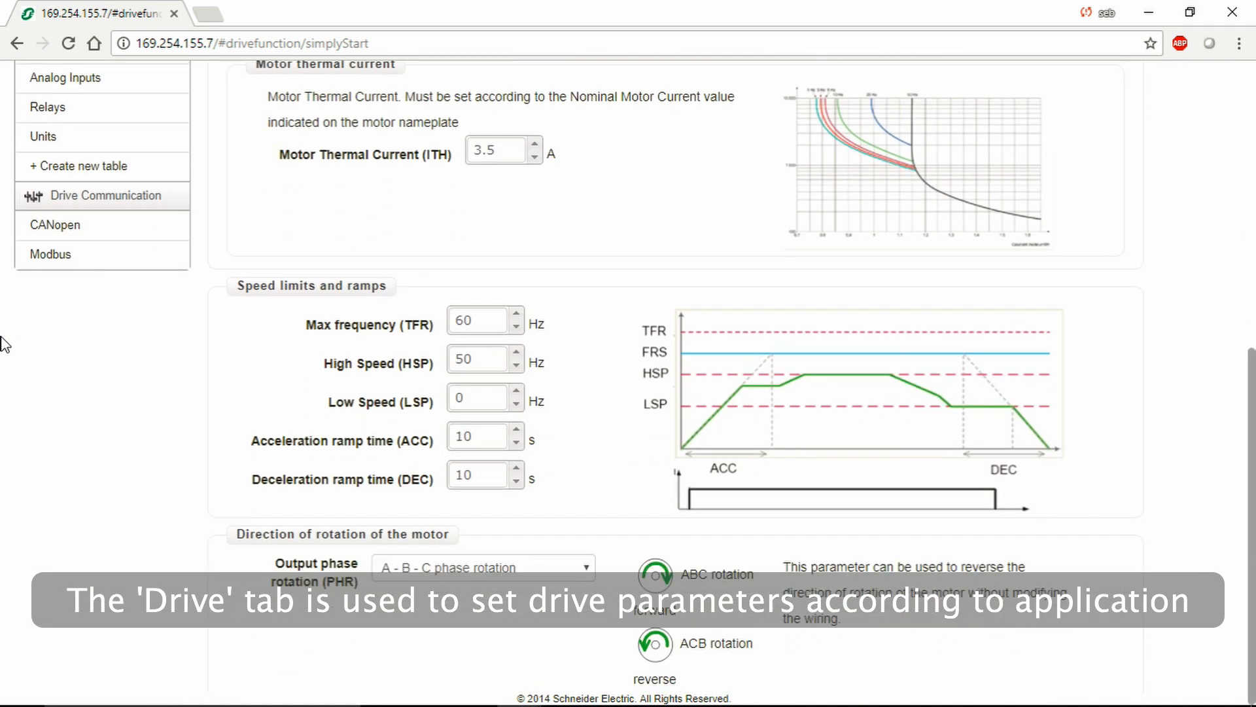
{"action": "scroll", "scroll_direction": "up", "scroll_amount": 3}
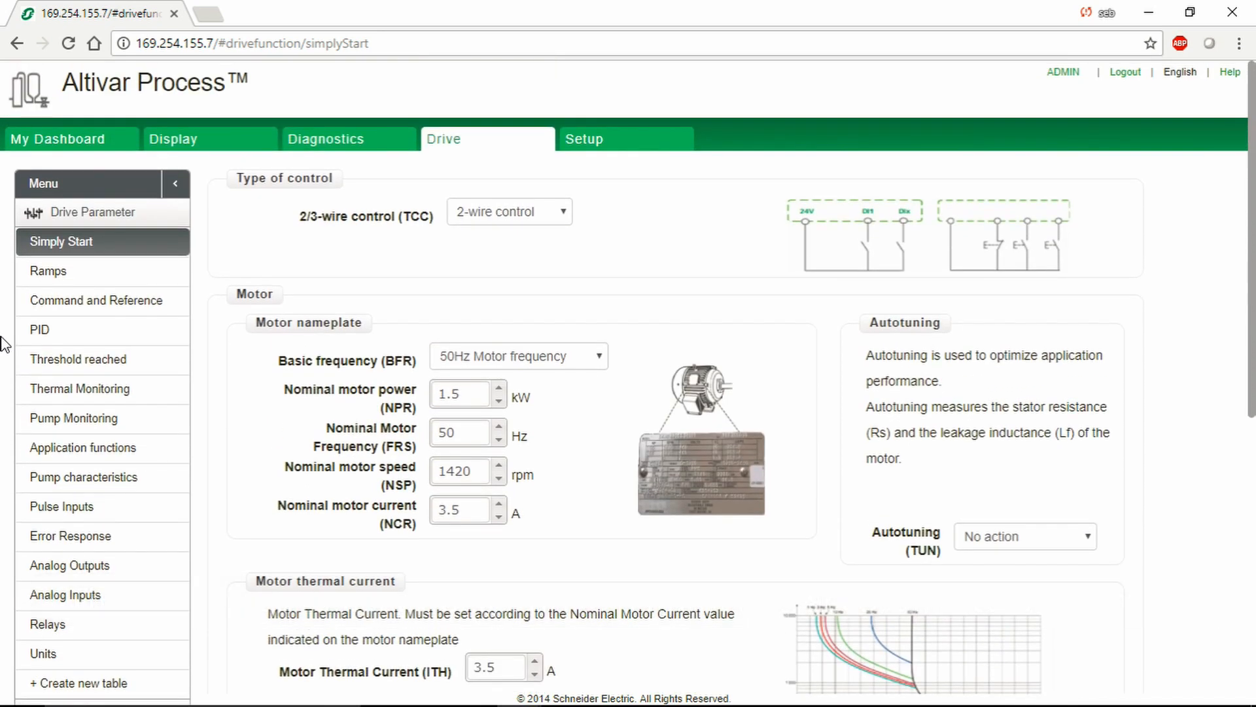
{"action": "left_click", "coordinate": [48, 271]}
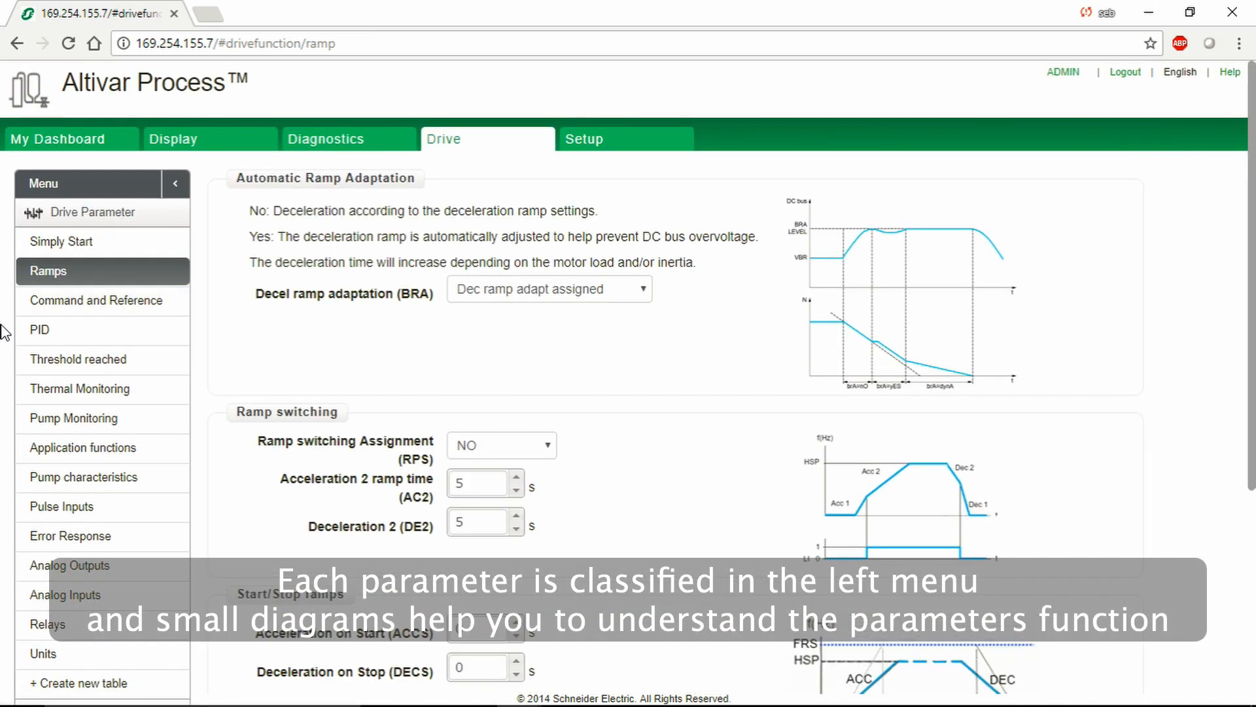
{"action": "scroll", "scroll_direction": "down", "scroll_amount": 3}
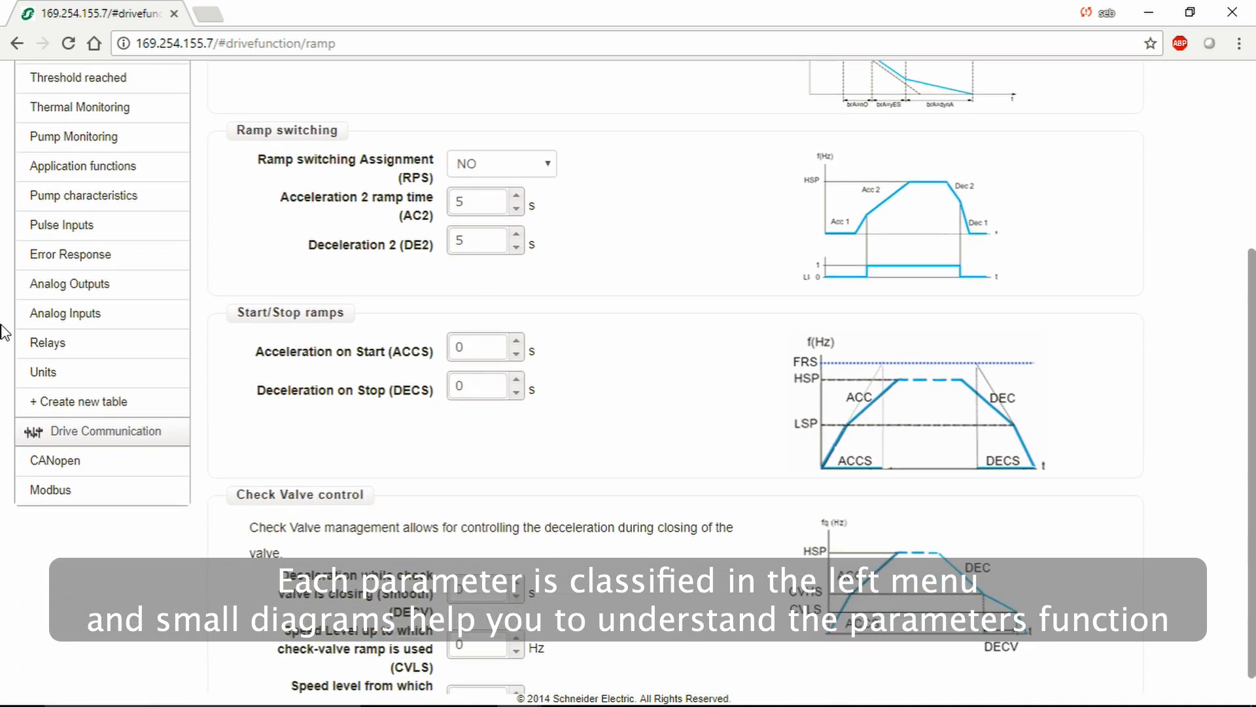
{"action": "scroll", "scroll_direction": "down", "scroll_amount": 3}
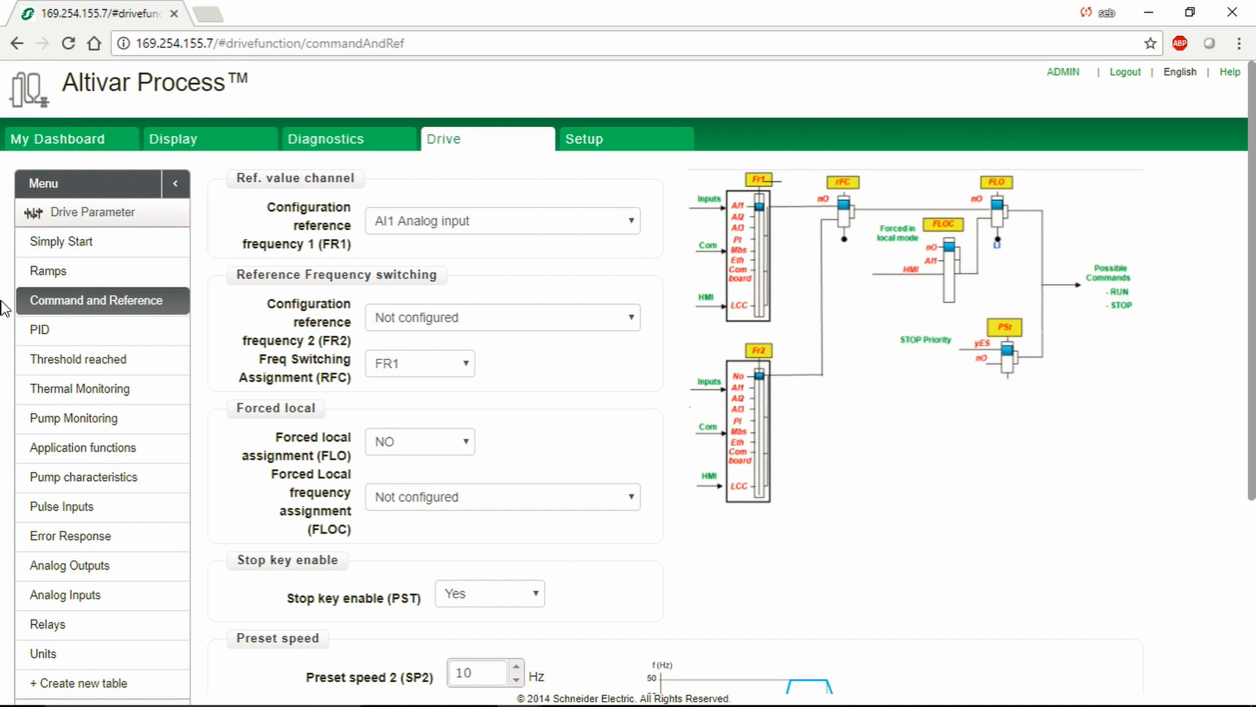
- Open the PID controller parameters and scroll through them
{"action": "left_click", "coordinate": [39, 330]}
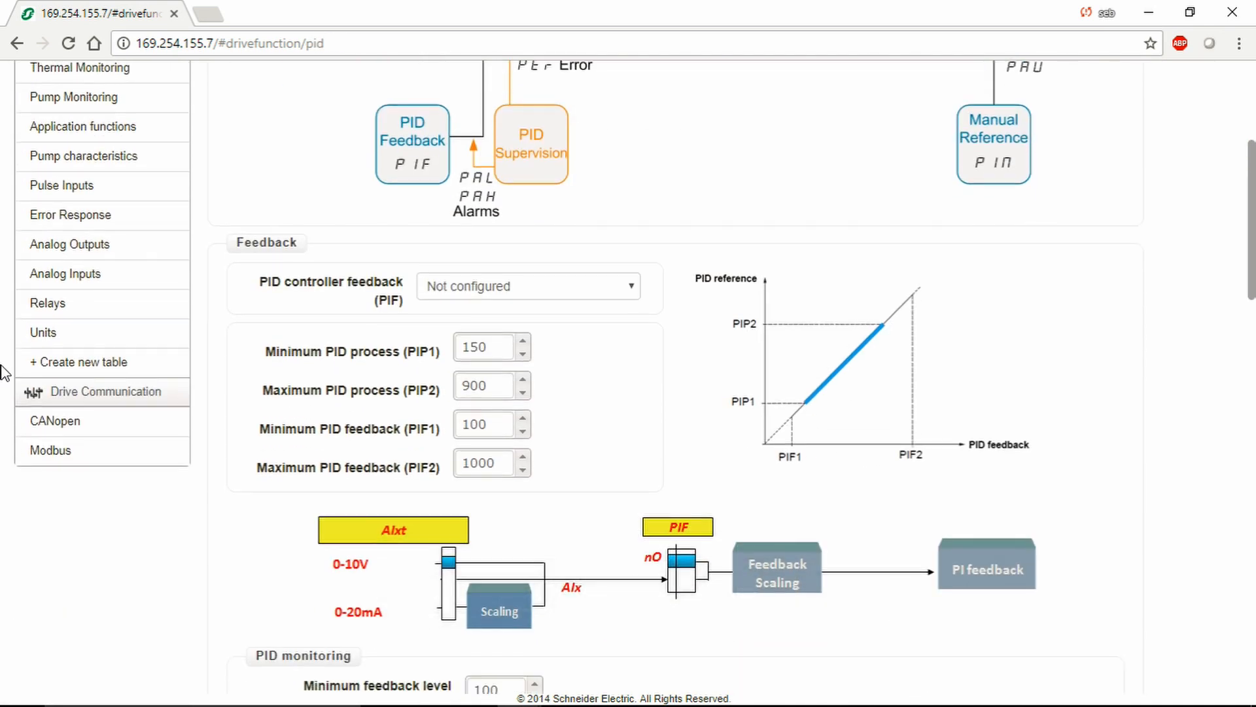
{"action": "scroll", "scroll_direction": "down", "scroll_amount": 3}
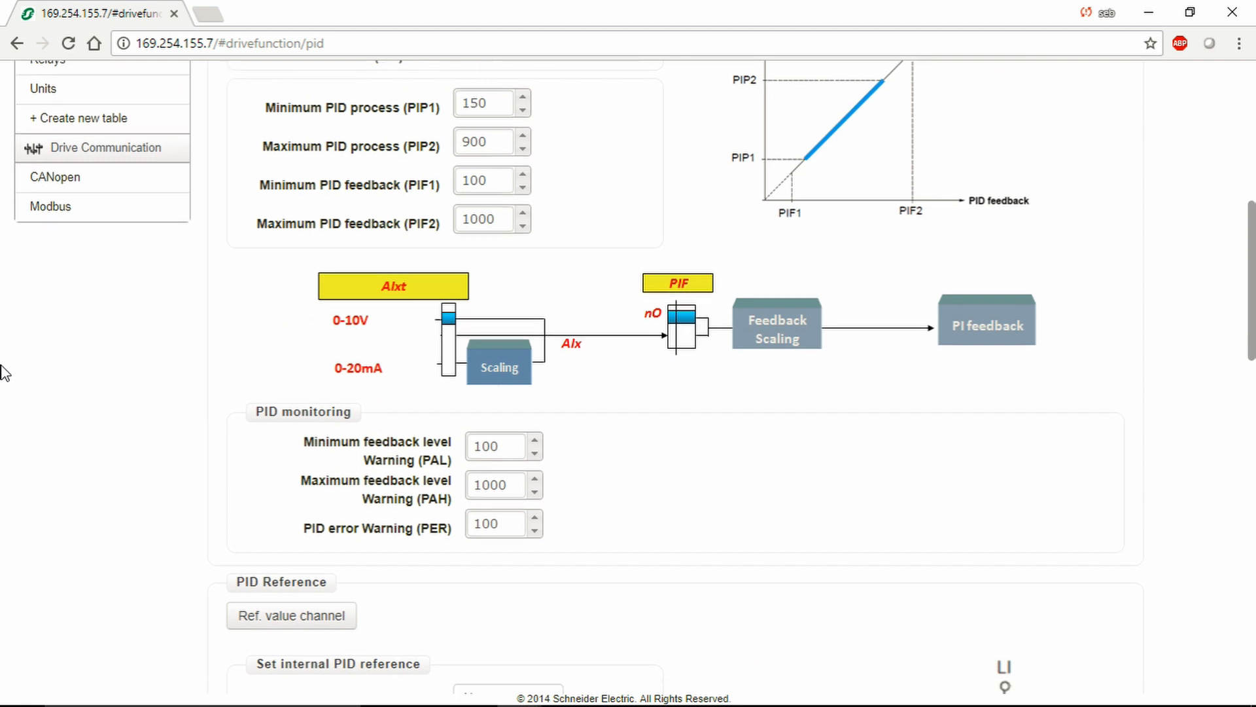
{"action": "scroll", "scroll_direction": "down", "scroll_amount": 3}
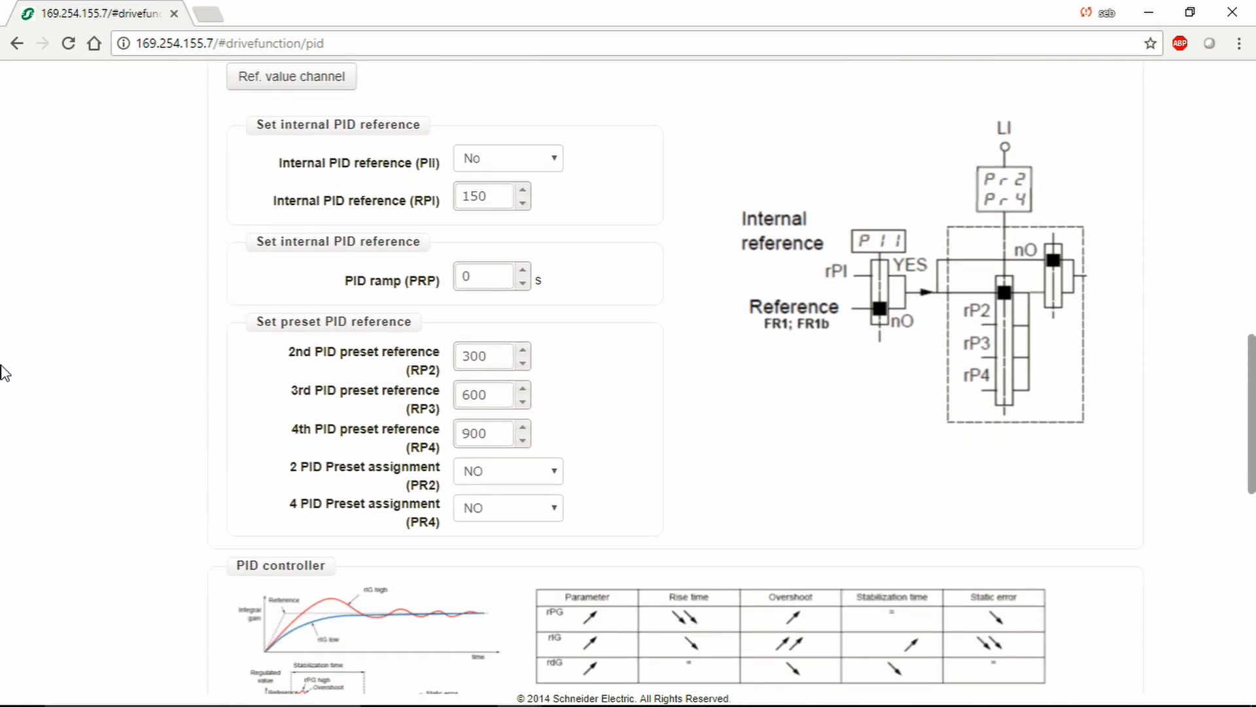
{"action": "scroll", "scroll_direction": "down", "scroll_amount": 3}
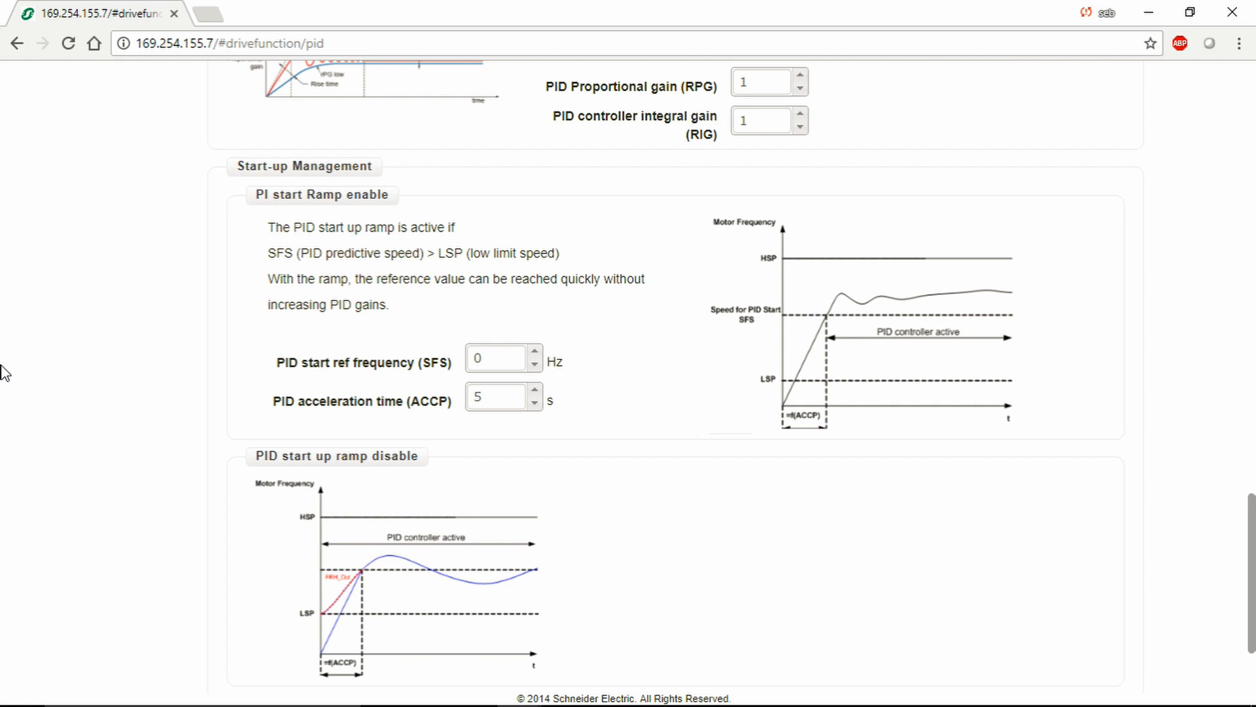
{"action": "scroll", "scroll_direction": "up", "scroll_amount": 3}
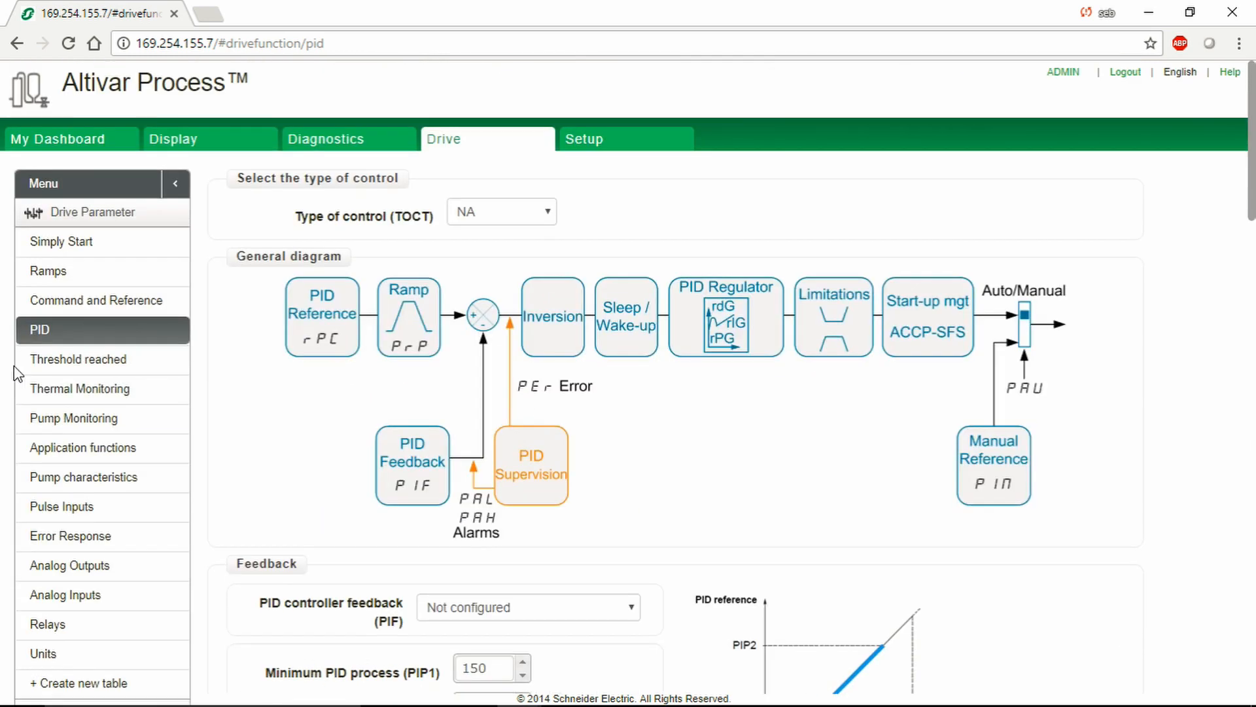
- Show Threshold reached settings, then scroll through Thermal Monitoring parameters
{"action": "left_click", "coordinate": [78, 359]}
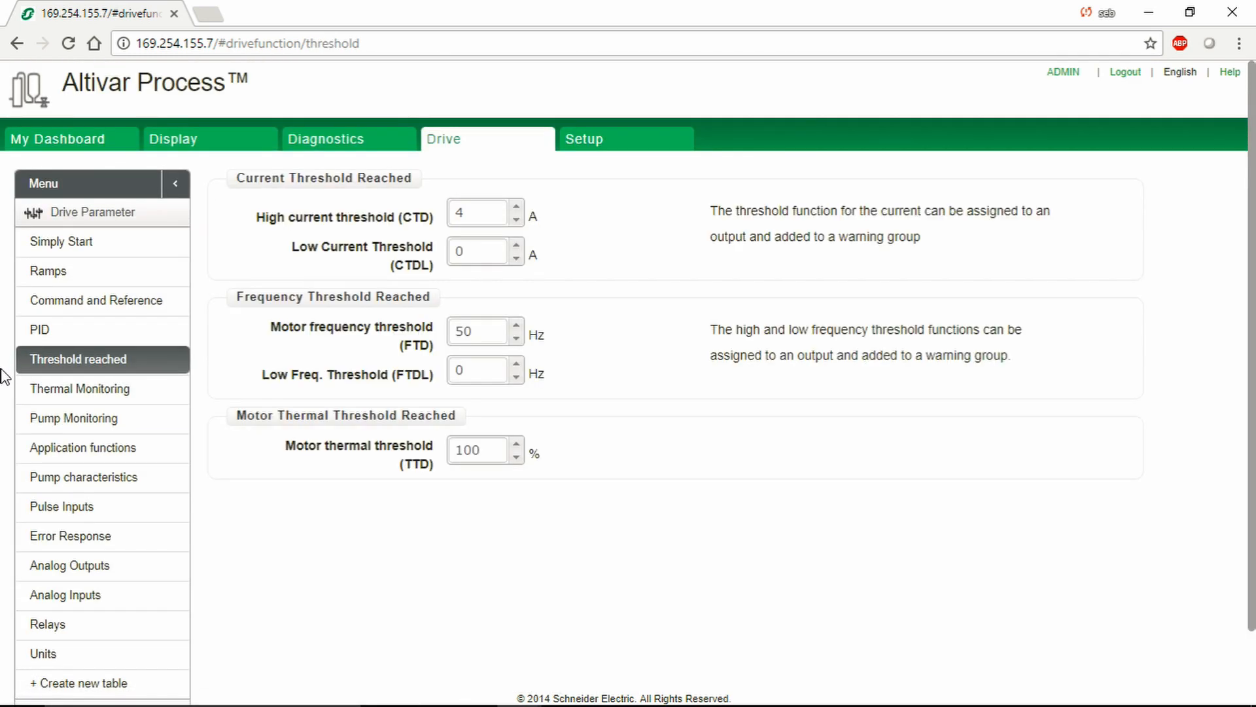
{"action": "left_click", "coordinate": [80, 389]}
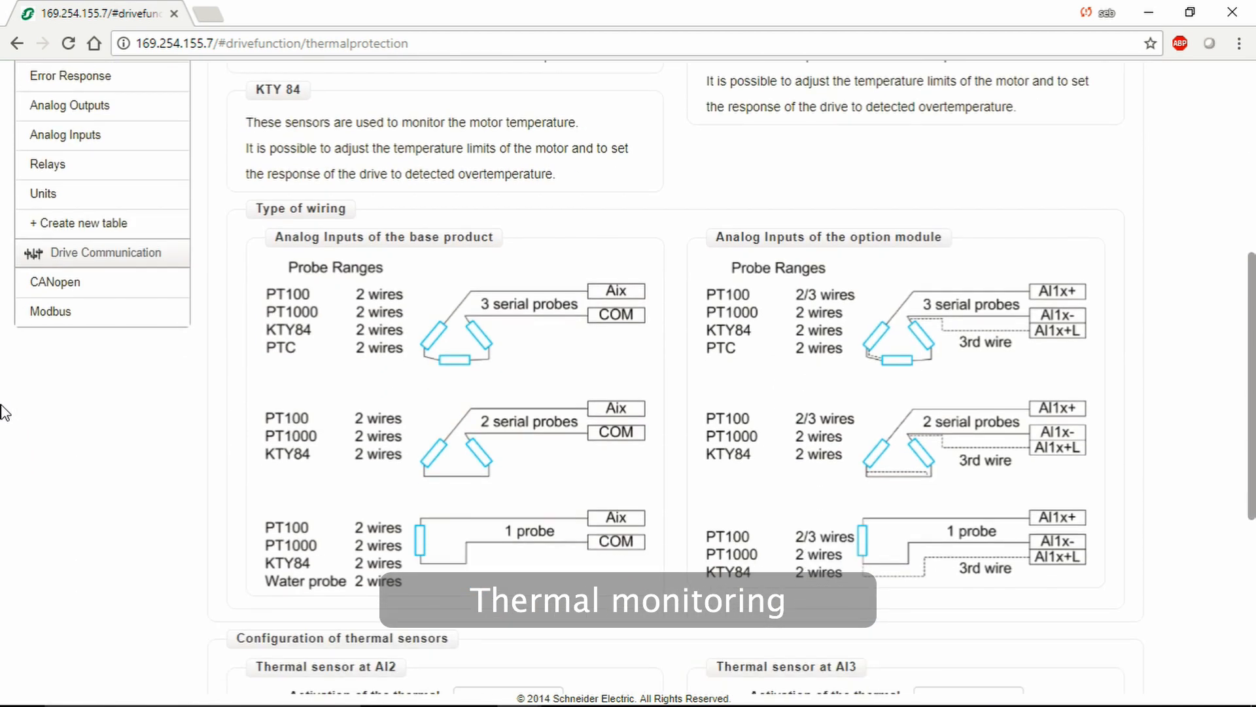
{"action": "scroll", "scroll_direction": "down", "scroll_amount": 3}
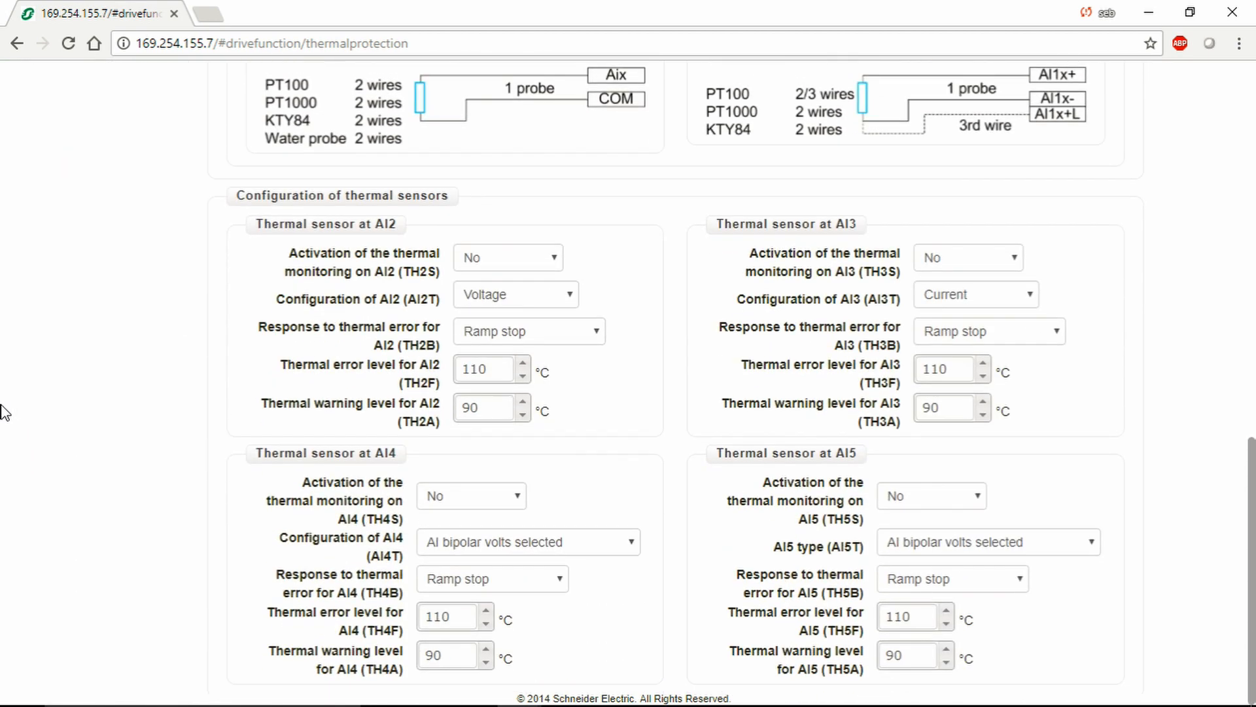
{"action": "scroll", "scroll_direction": "up", "scroll_amount": 3}
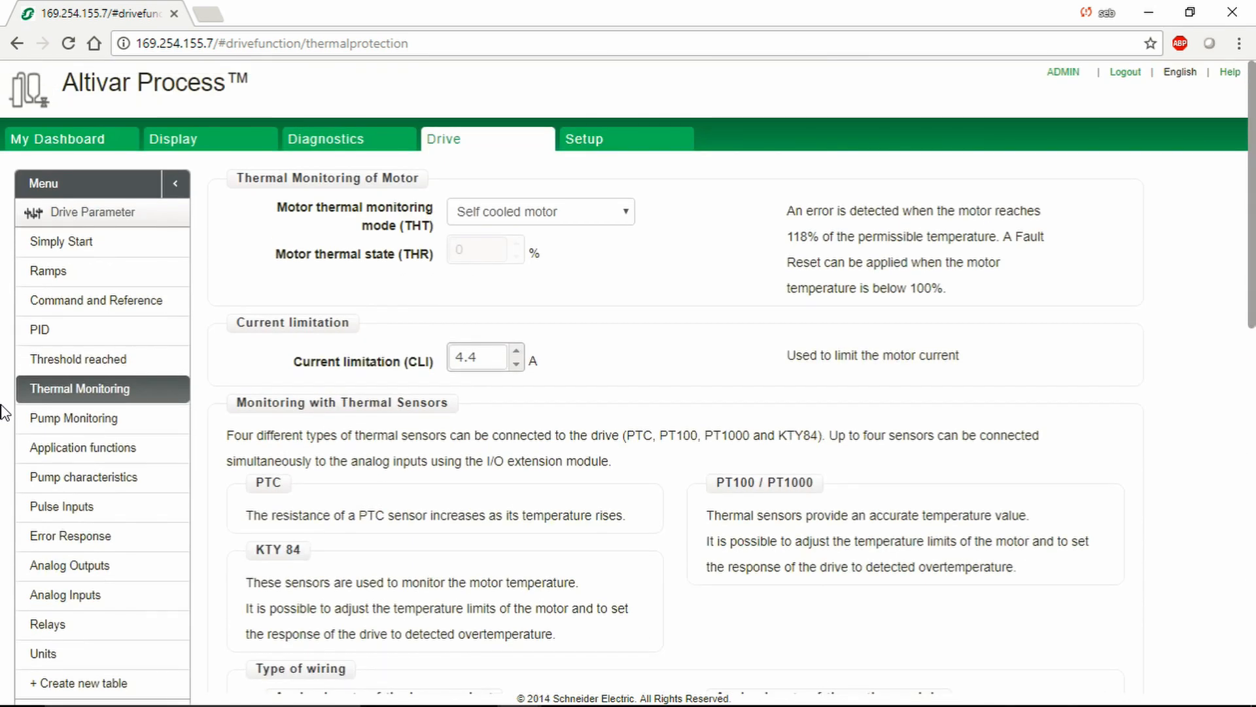
- Scroll through Pump Monitoring, Application functions and Pump characteristics pages
{"action": "left_click", "coordinate": [73, 418]}
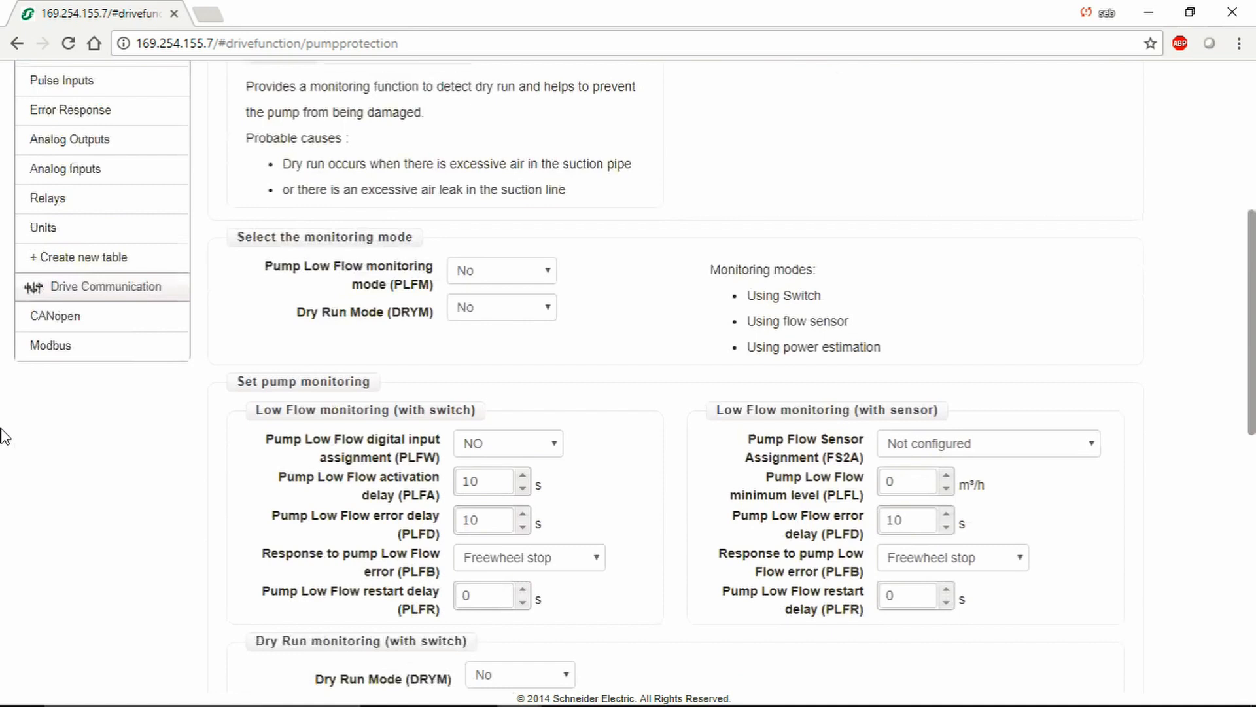
{"action": "scroll", "scroll_direction": "down", "scroll_amount": 3}
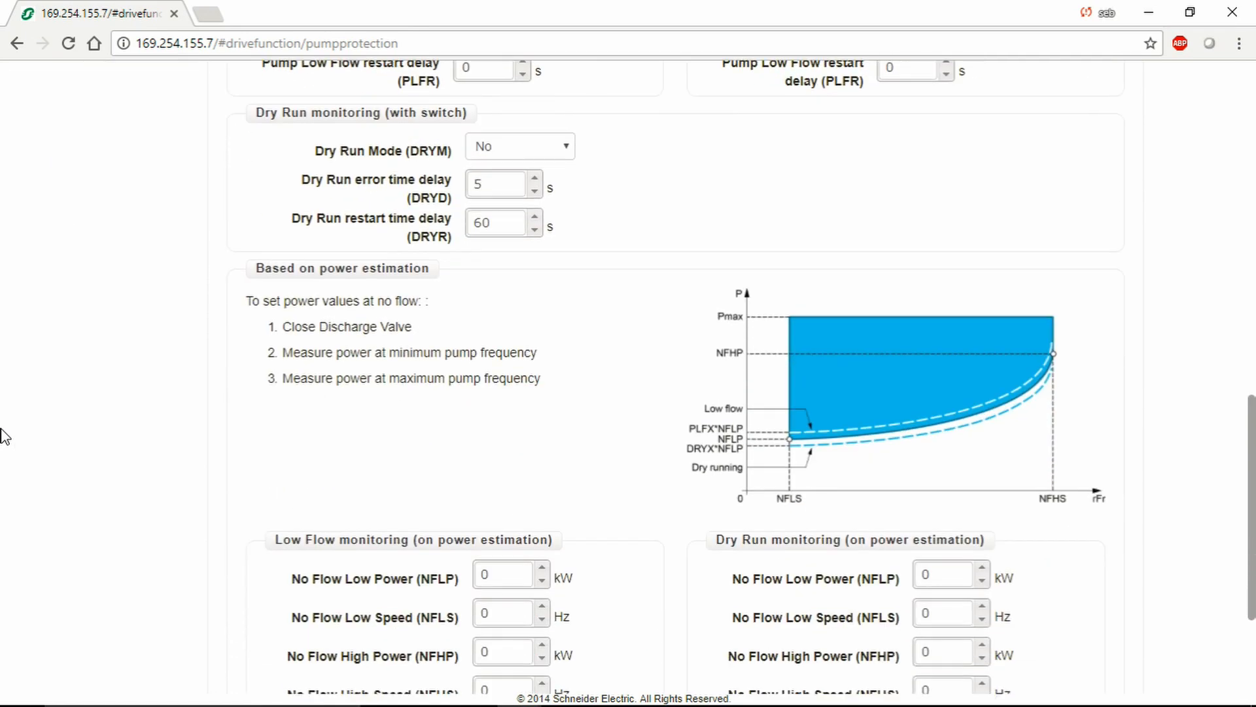
{"action": "scroll", "scroll_direction": "down", "scroll_amount": 3}
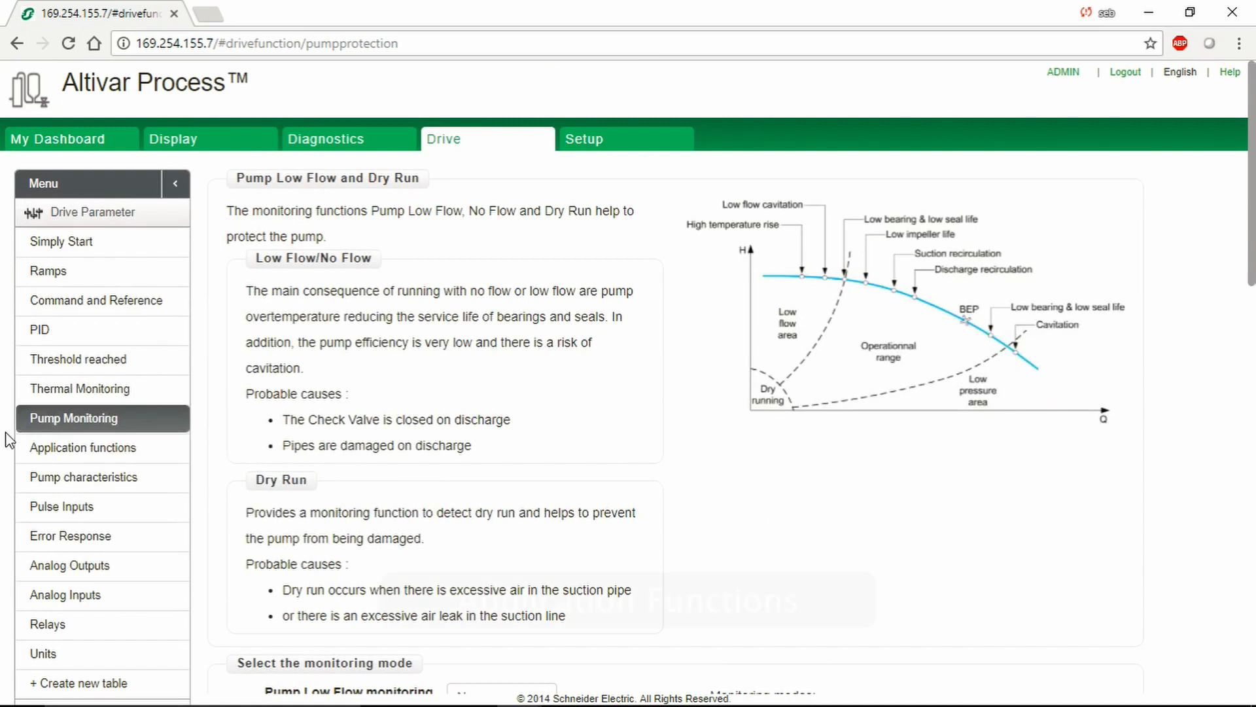
{"action": "left_click", "coordinate": [84, 447]}
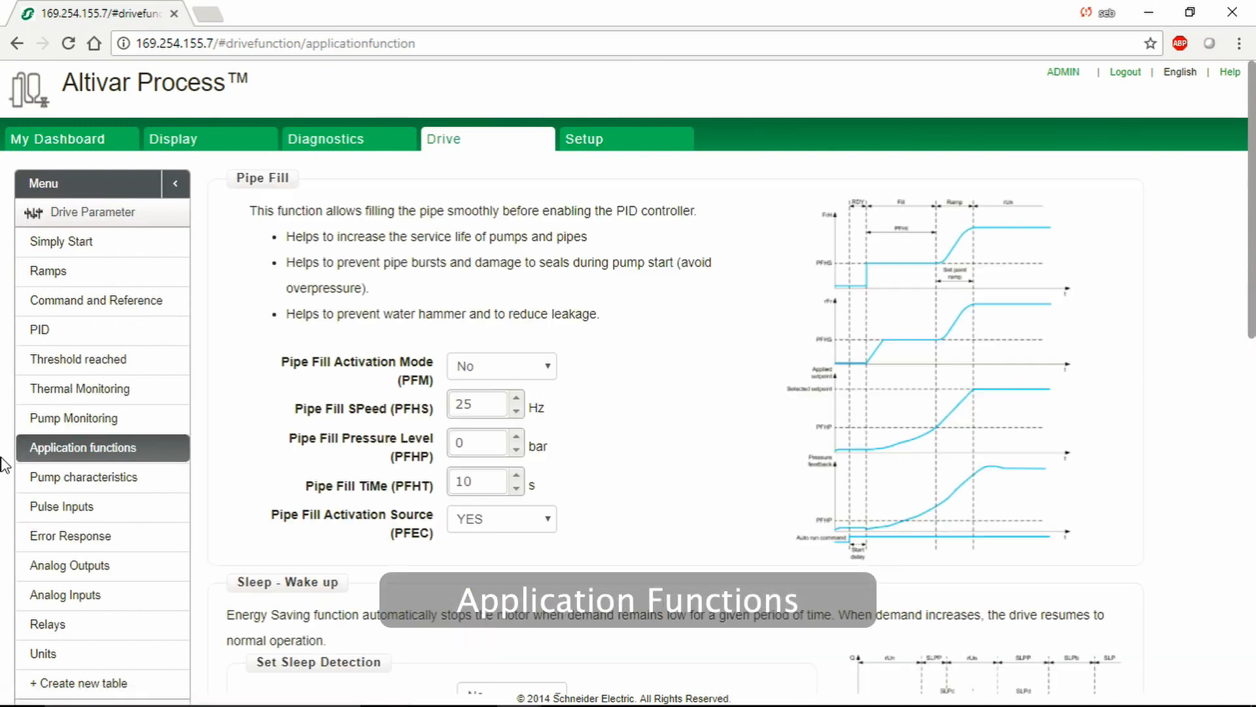
{"action": "scroll", "scroll_direction": "down", "scroll_amount": 3}
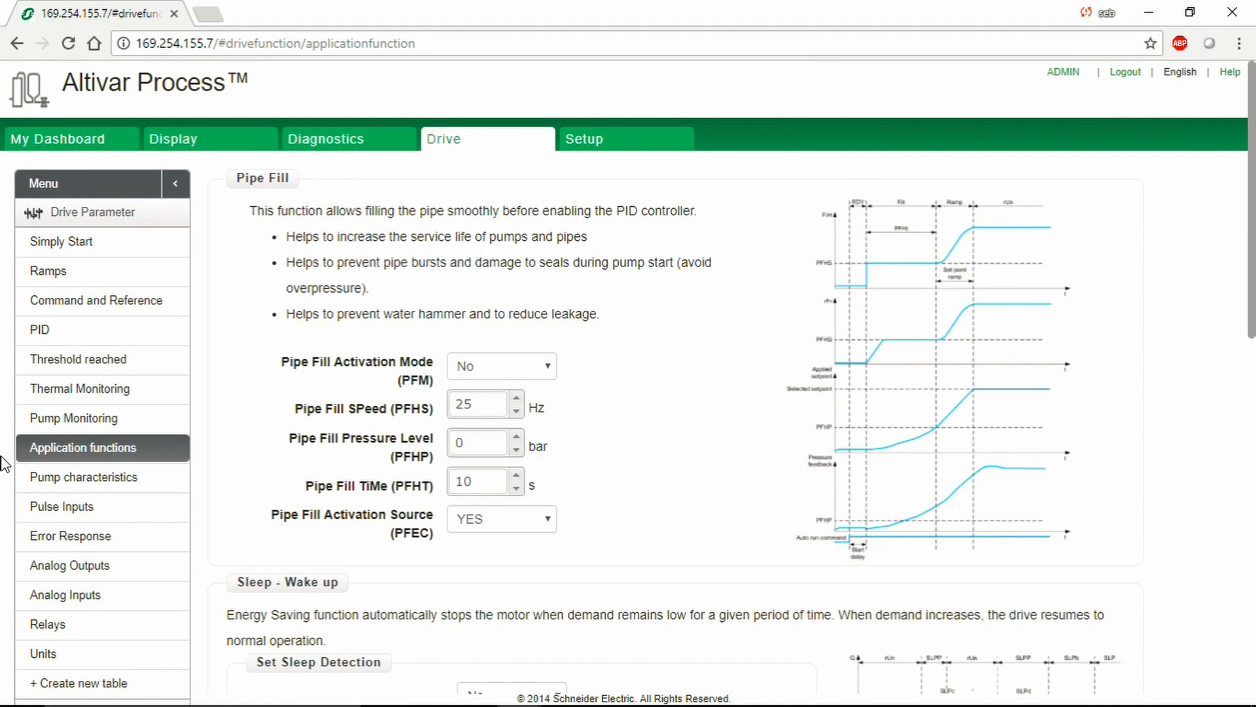
{"action": "left_click", "coordinate": [83, 477]}
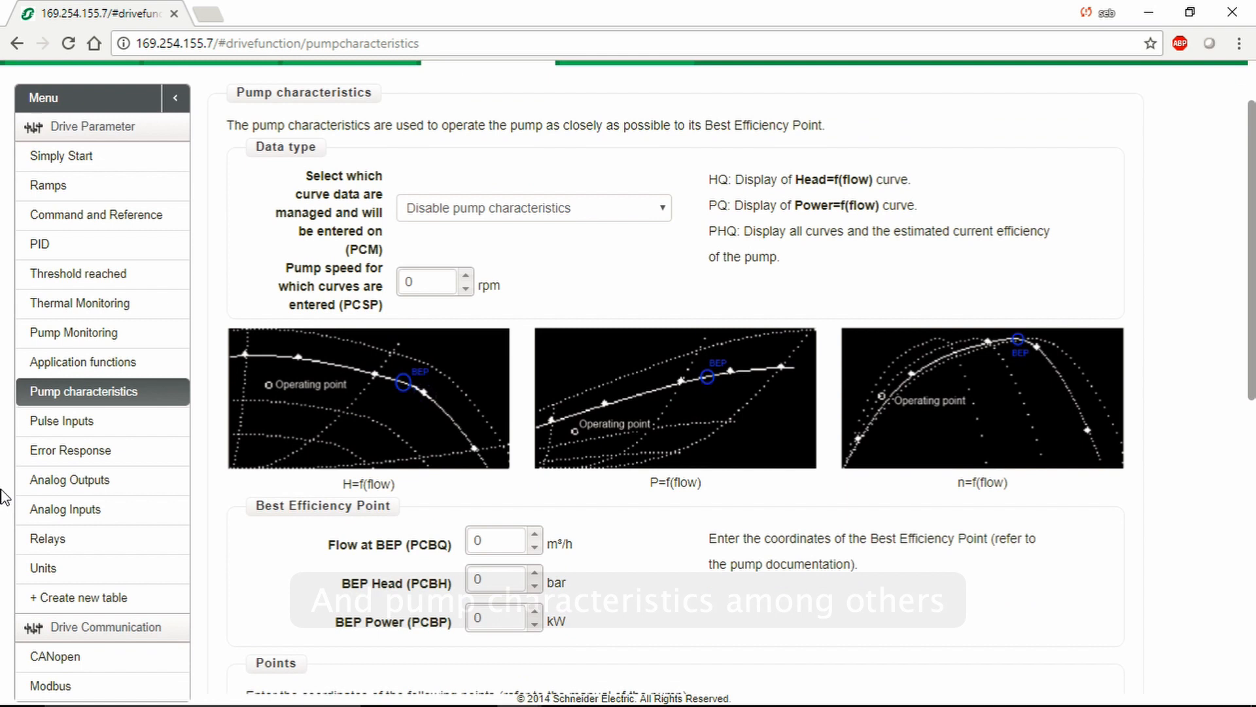
{"action": "scroll", "scroll_direction": "down", "scroll_amount": 3}
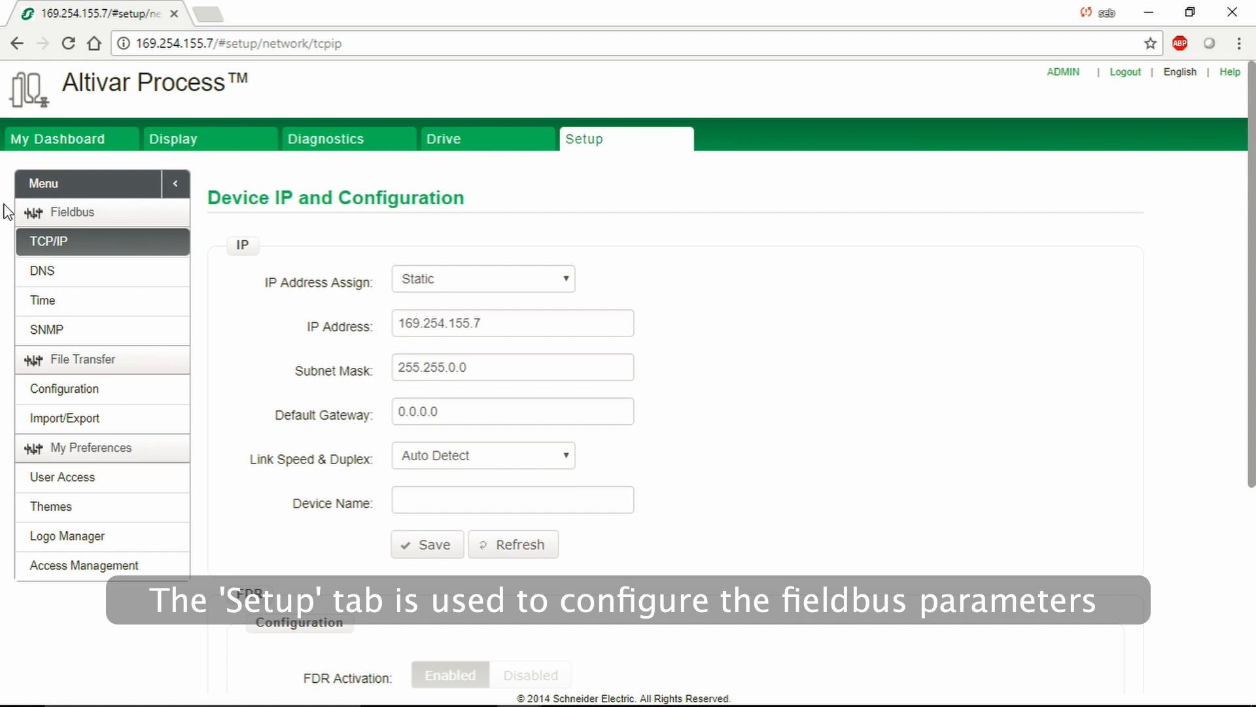
- View the Time, SNMP and Configuration pages, ending on Import/Export reports
{"action": "scroll", "scroll_direction": "down", "scroll_amount": 3}
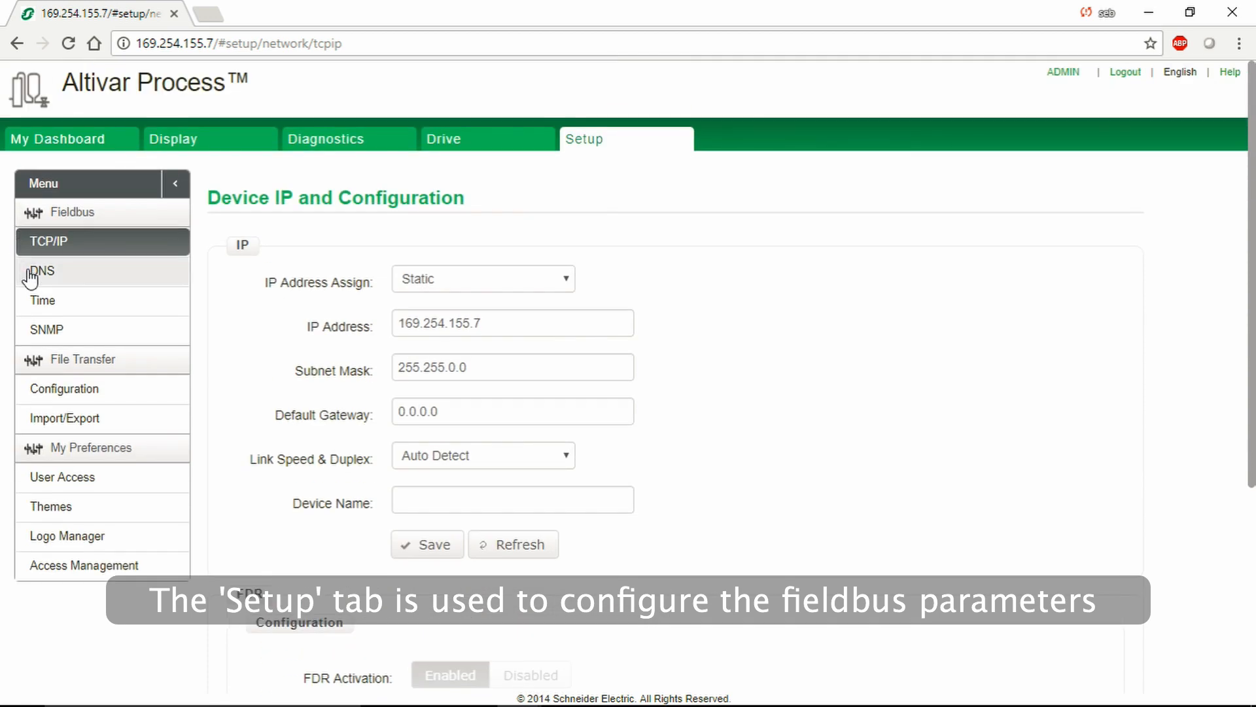
{"action": "left_click", "coordinate": [42, 301]}
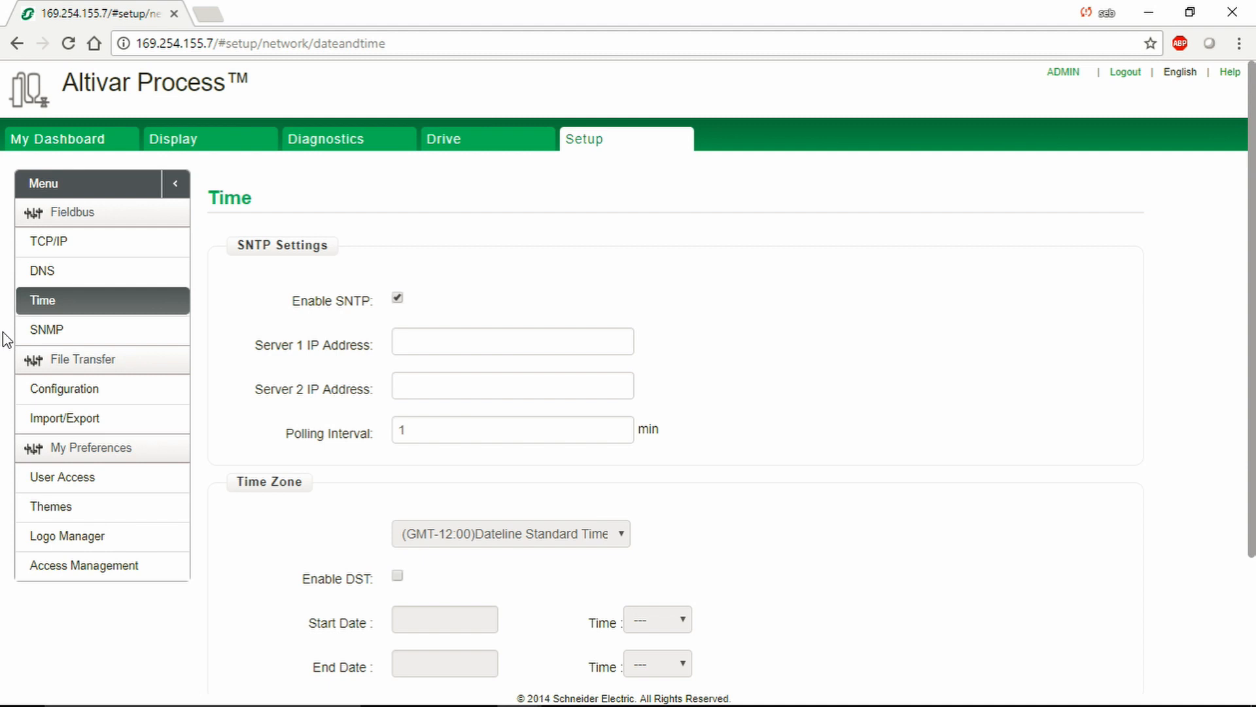
{"action": "left_click", "coordinate": [44, 329]}
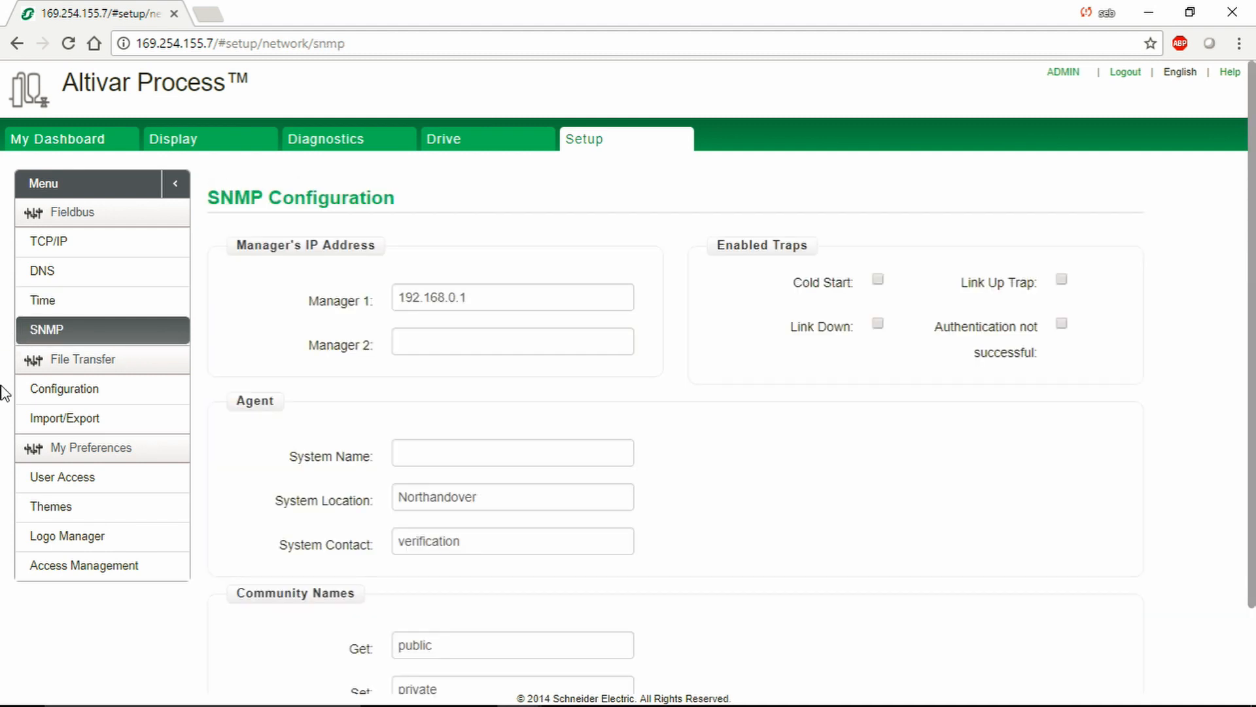
{"action": "mouse_move", "coordinate": [34, 391]}
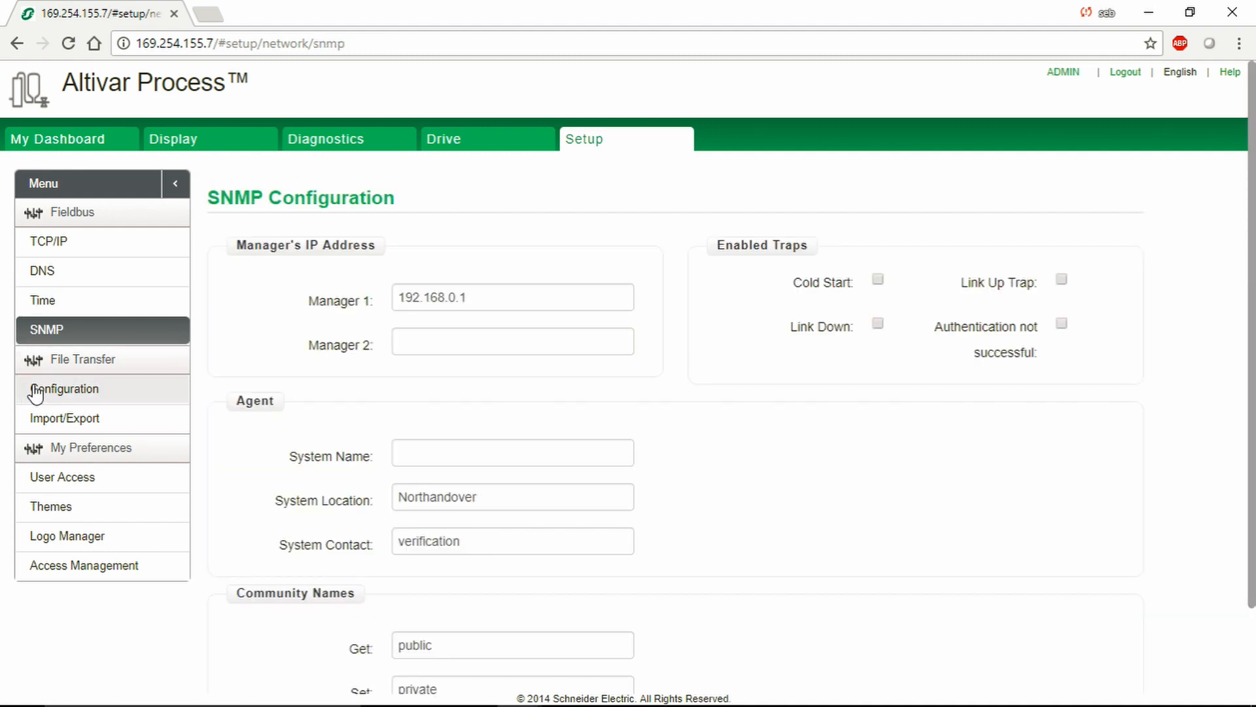
{"action": "left_click", "coordinate": [64, 389]}
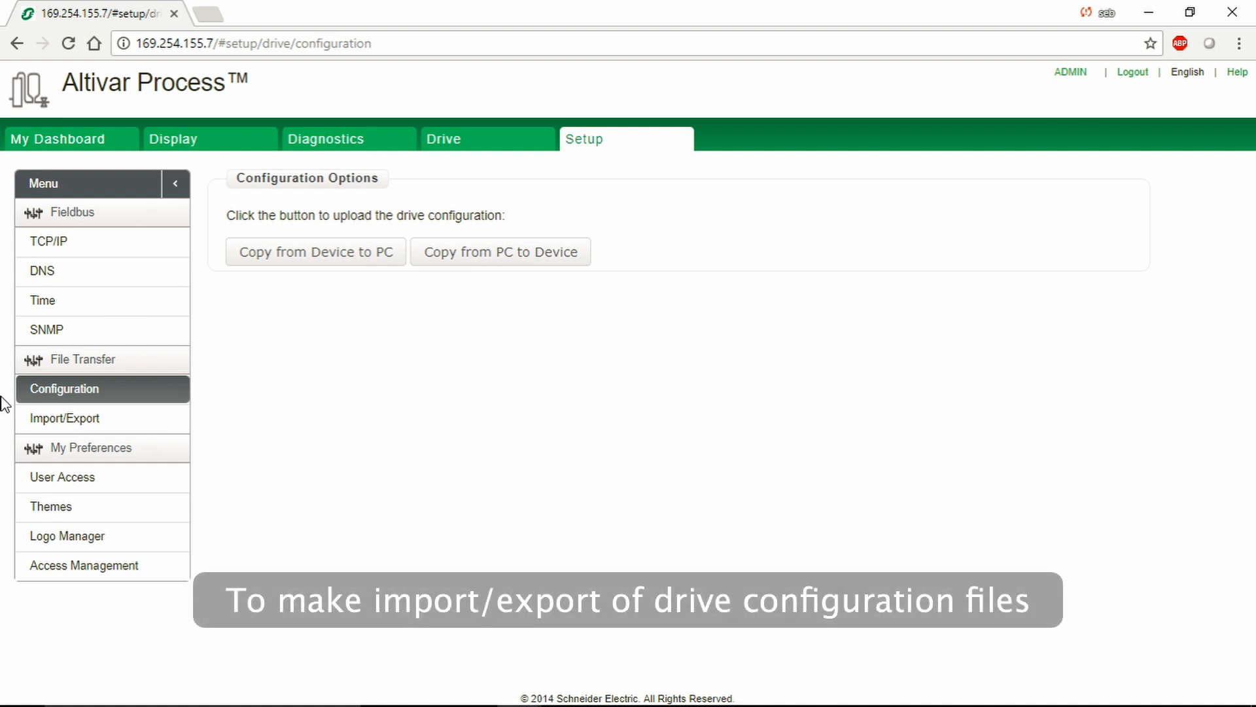
{"action": "mouse_move", "coordinate": [48, 427]}
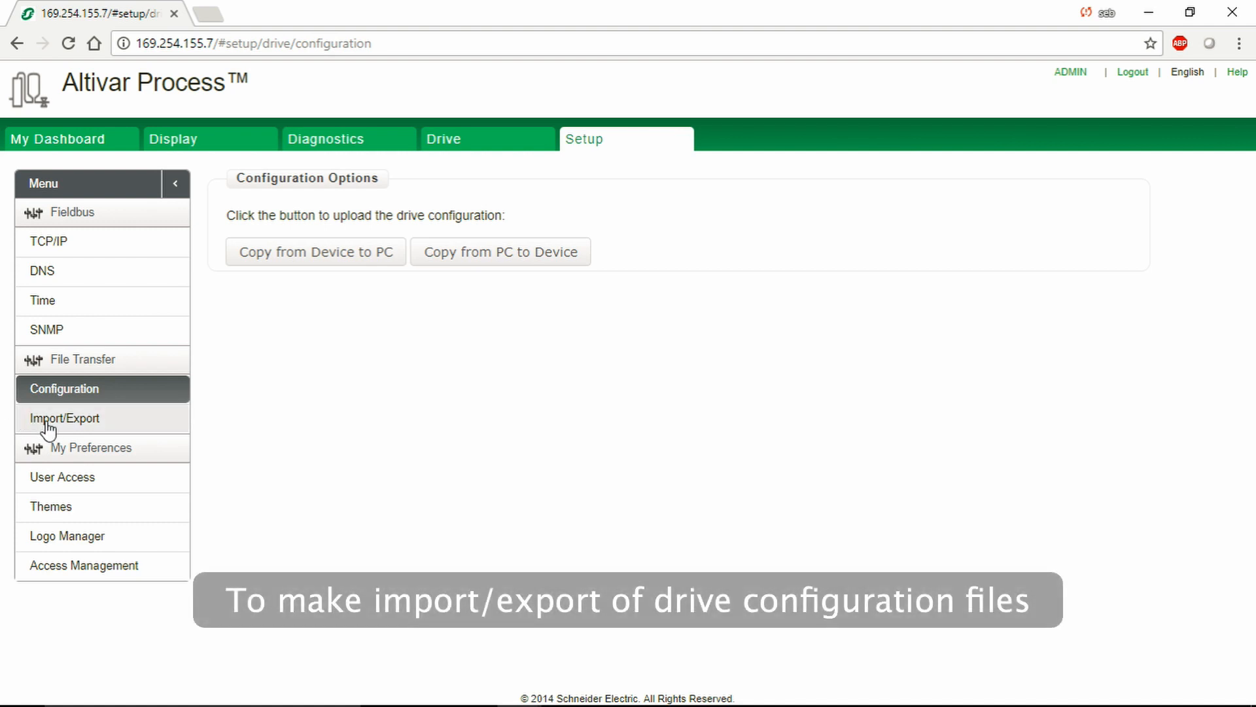
{"action": "left_click", "coordinate": [62, 418]}
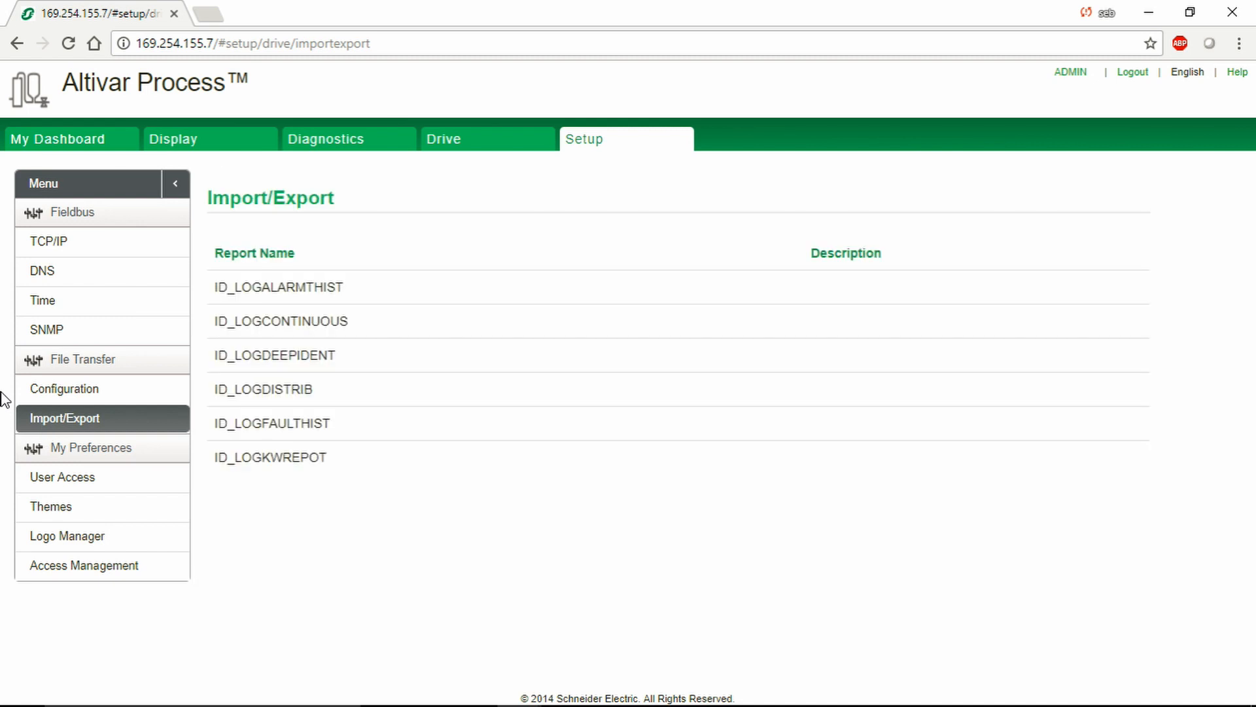
- View User Access, Themes and Logo Manager lists, then Access Management password policy
{"action": "left_click", "coordinate": [62, 477]}
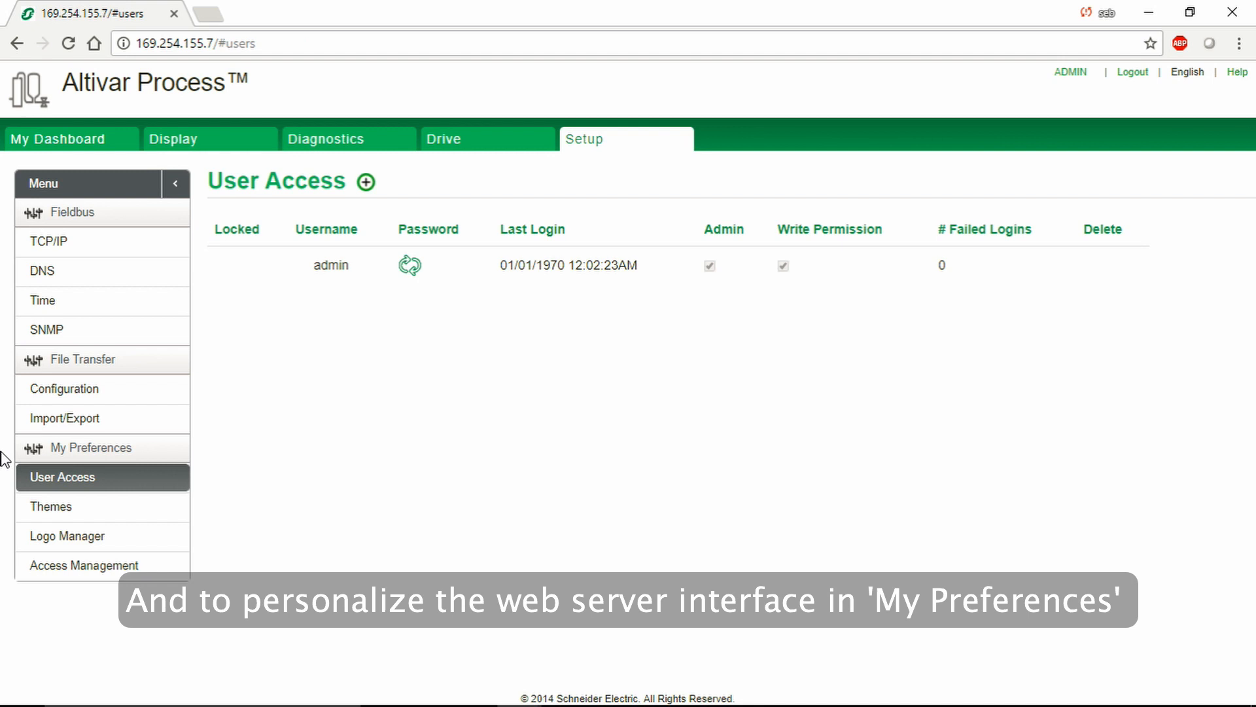
{"action": "left_click", "coordinate": [51, 507]}
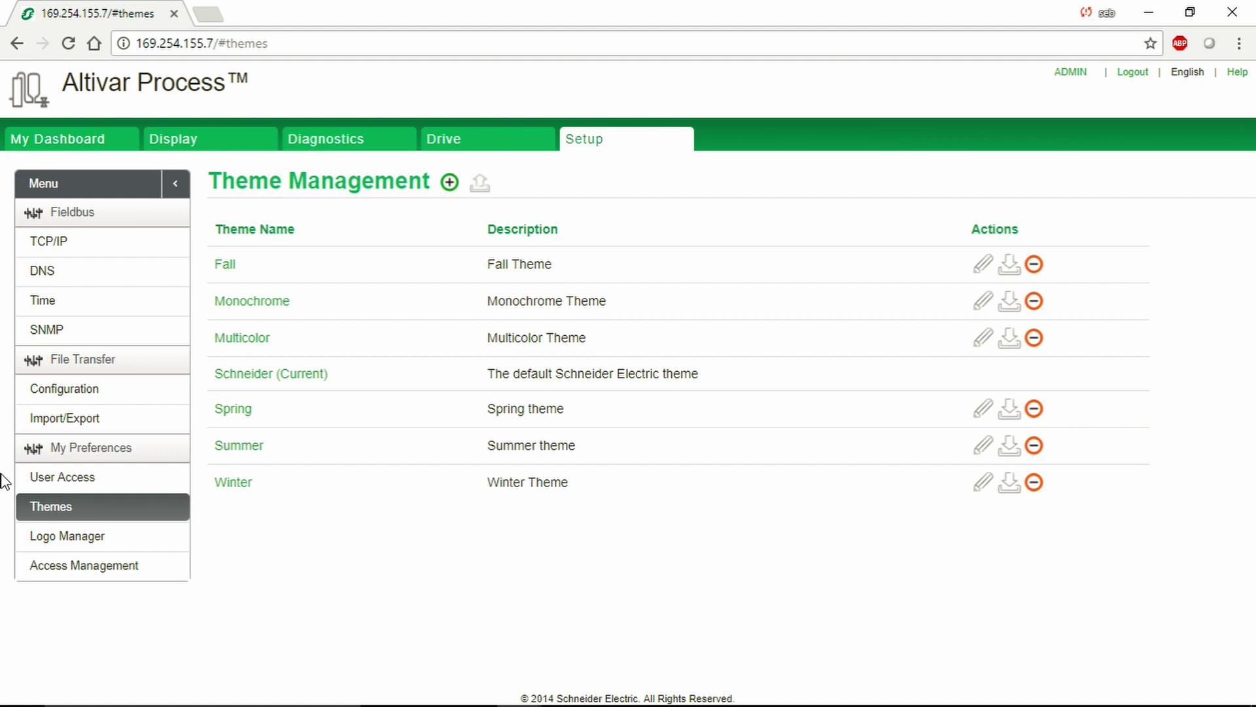
{"action": "left_click", "coordinate": [68, 536]}
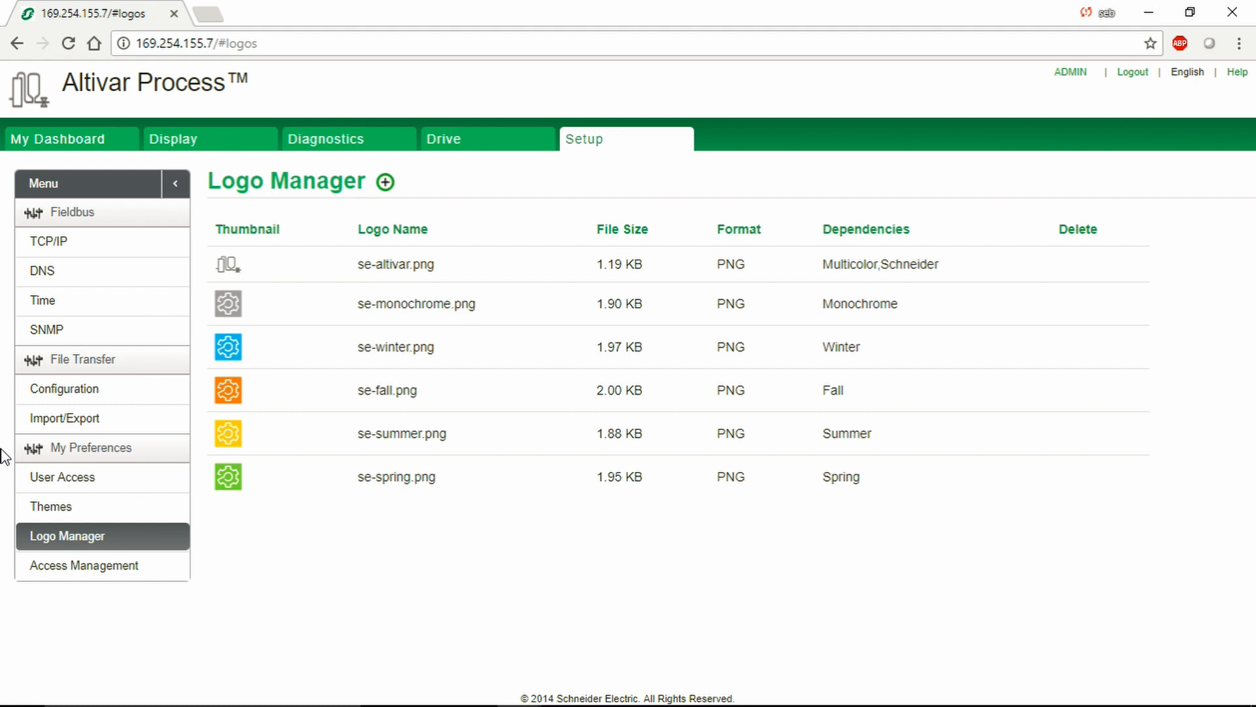
{"action": "mouse_move", "coordinate": [54, 579]}
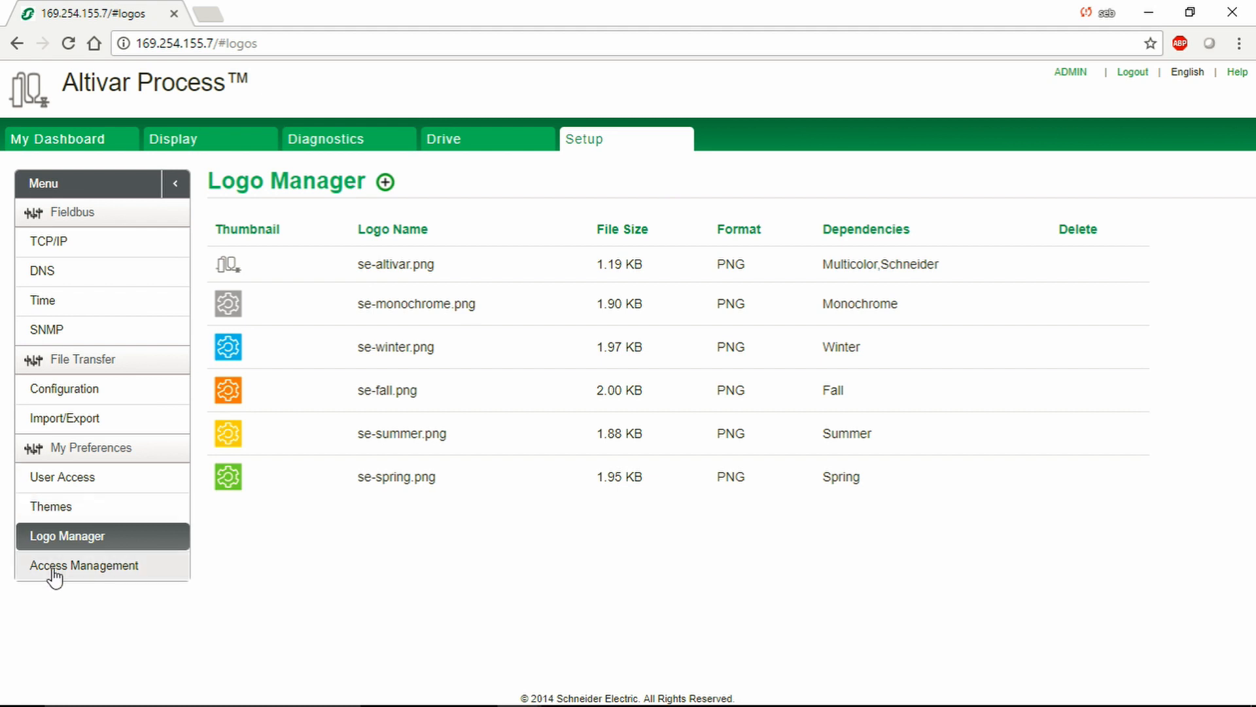
{"action": "left_click", "coordinate": [84, 565]}
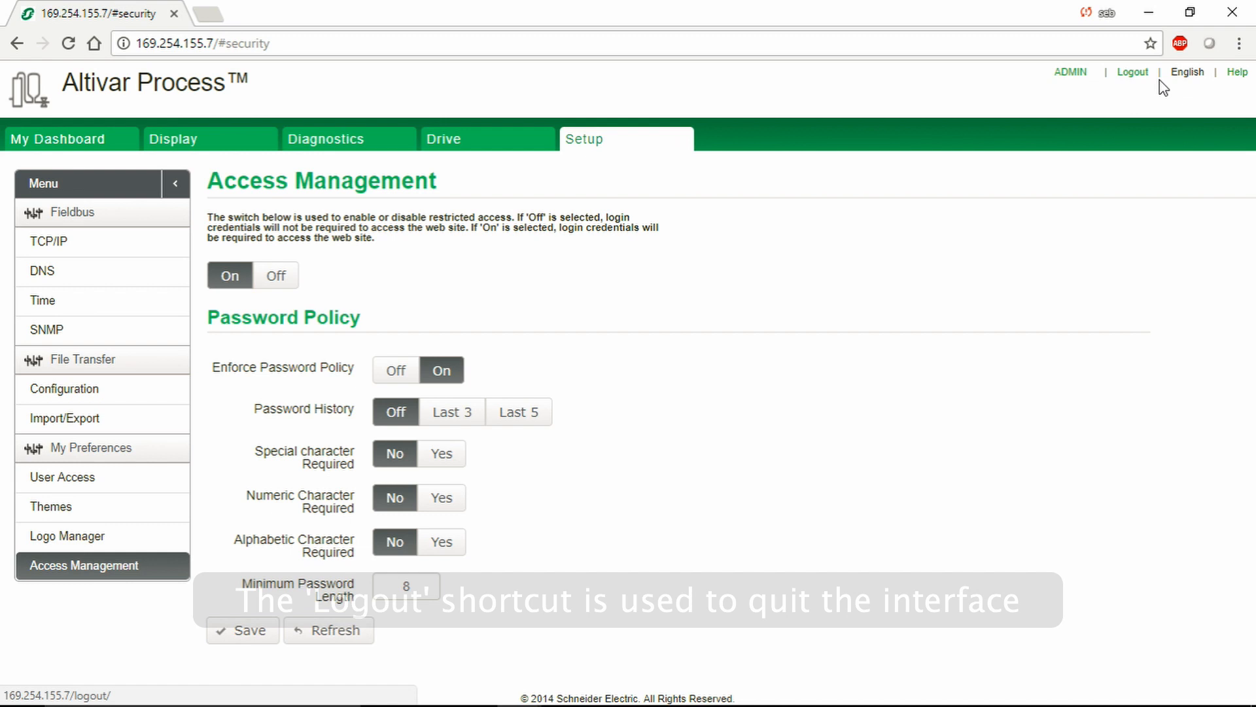
{"action": "mouse_move", "coordinate": [1188, 72]}
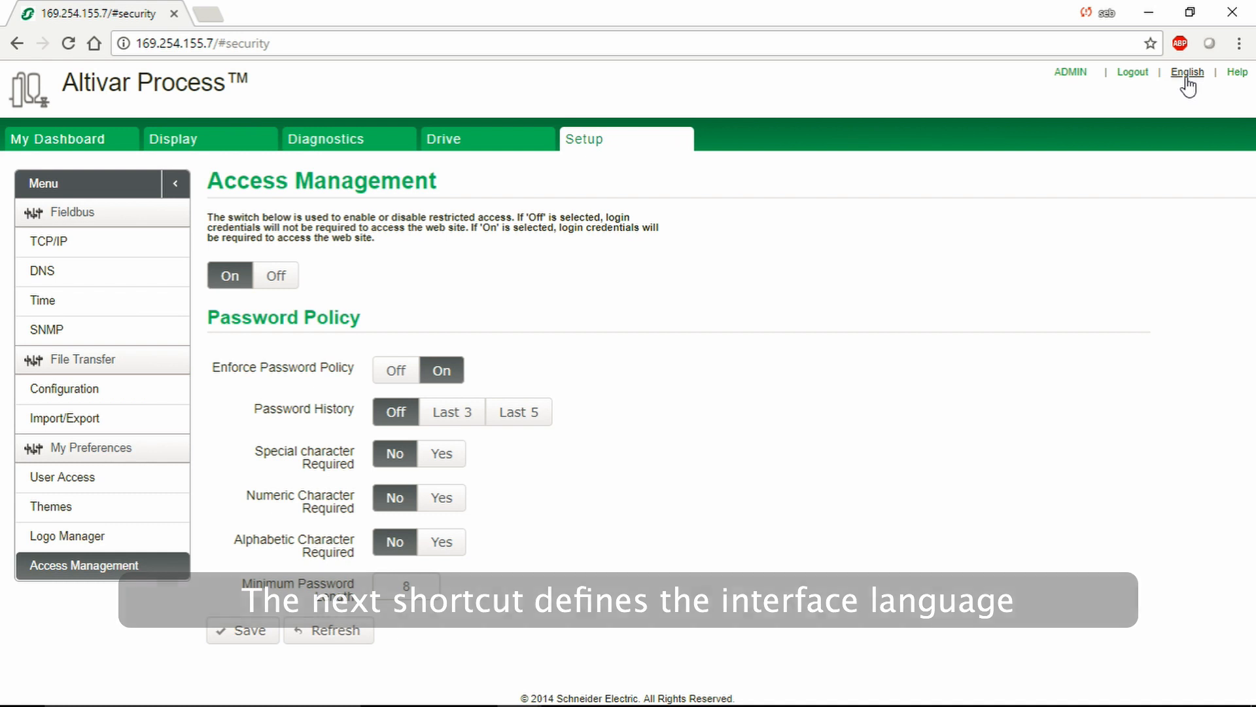
{"action": "mouse_move", "coordinate": [1238, 72]}
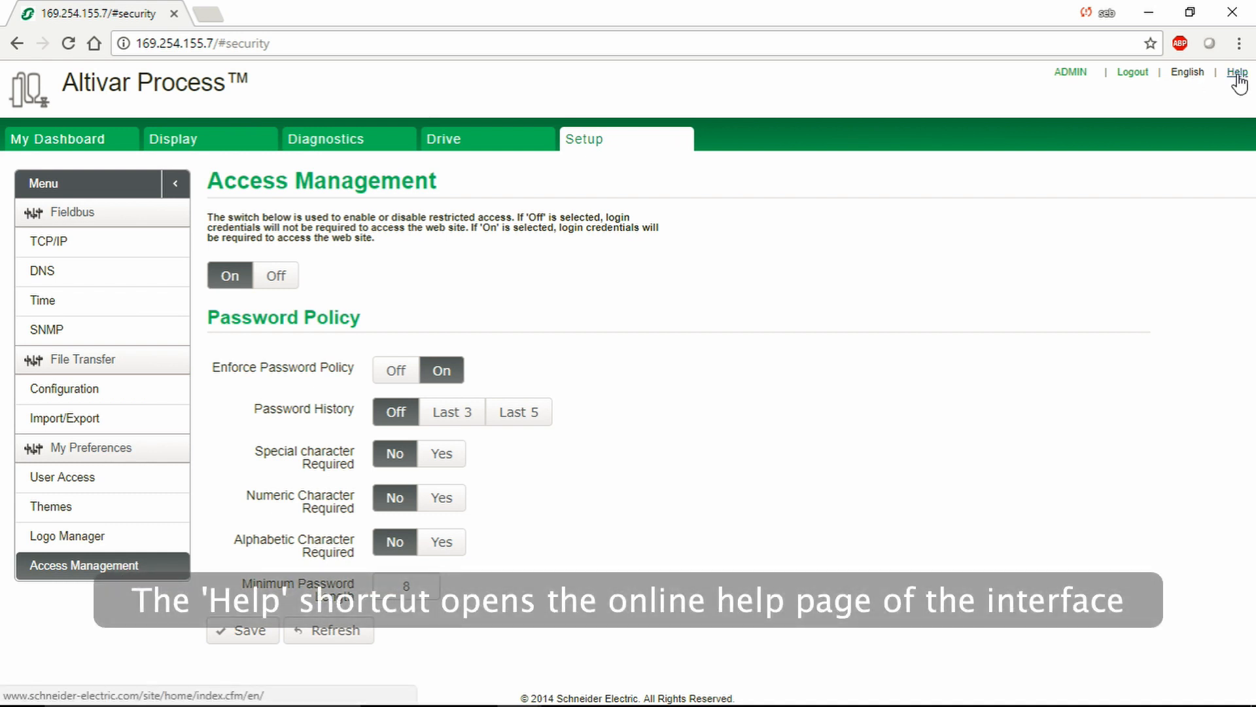